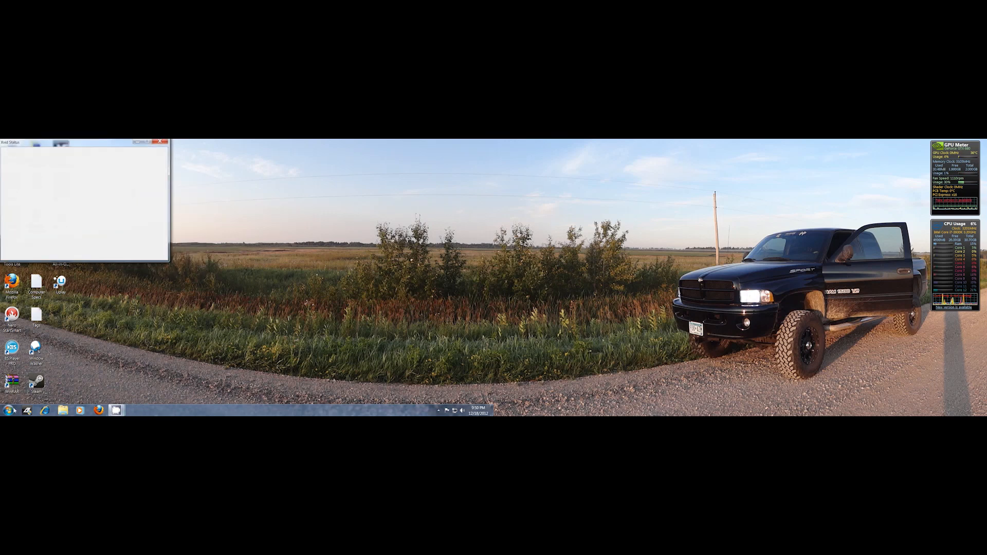
Show the Computer window listing hard disk drives and removable devices from the Start menu
left_click(8, 410)
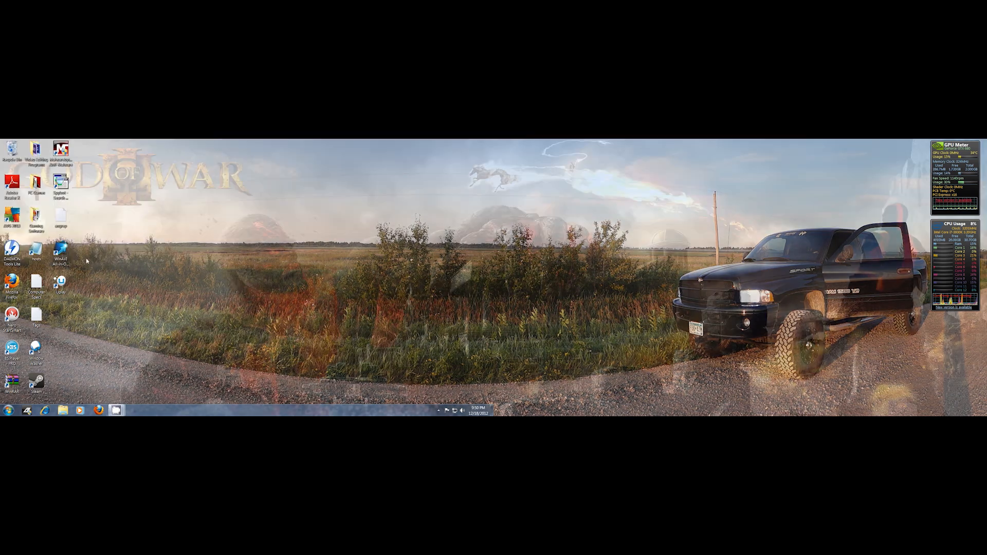
left_click(6, 410)
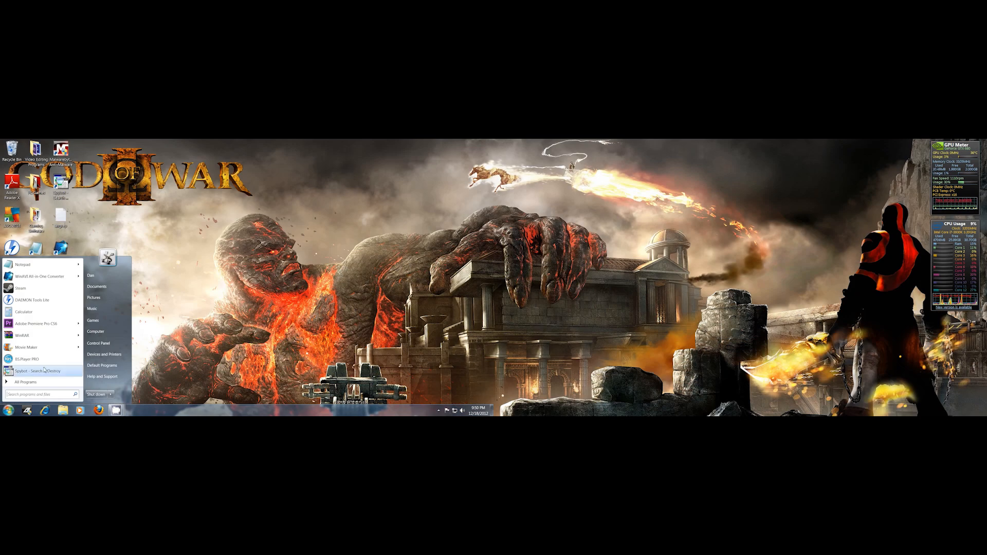
left_click(95, 332)
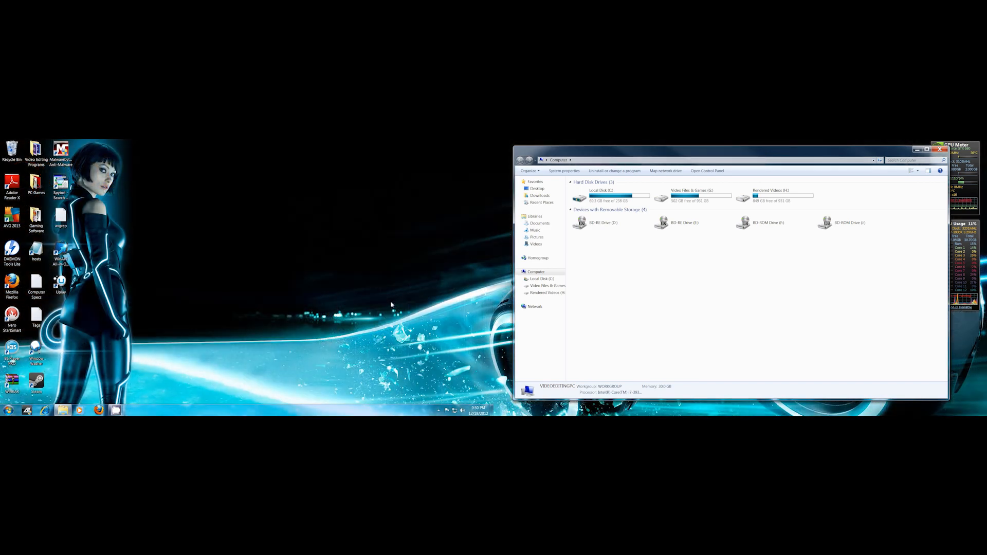
mouse_move(754, 284)
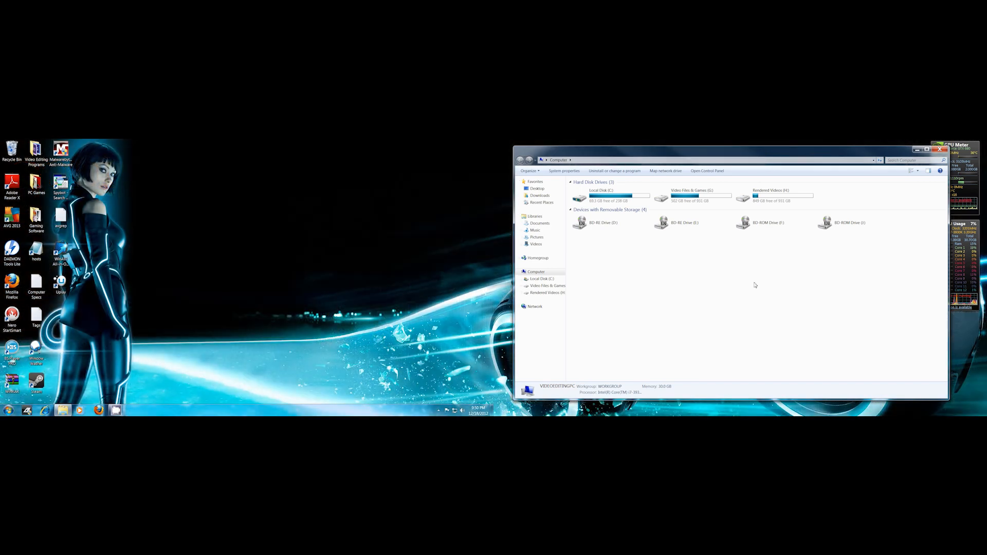
mouse_move(727, 282)
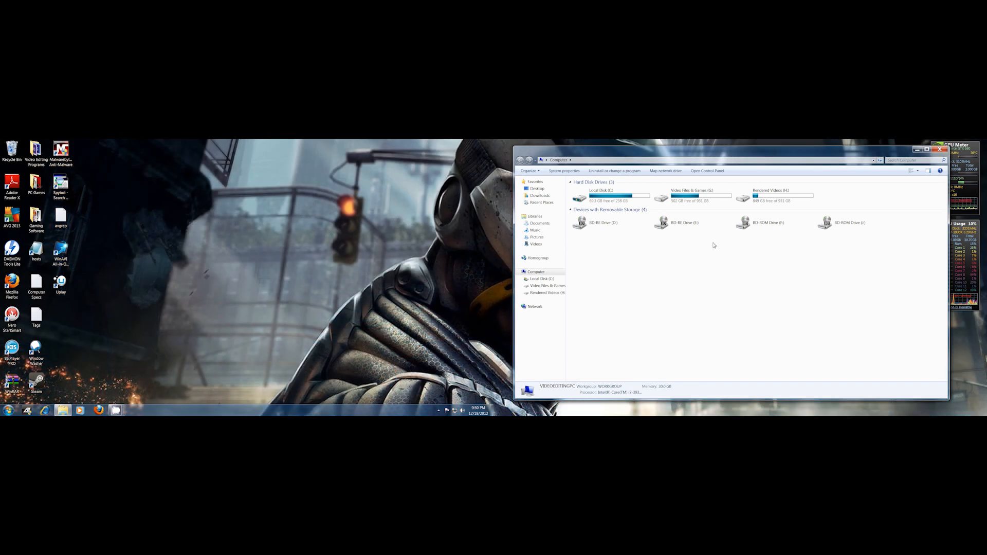
mouse_move(709, 270)
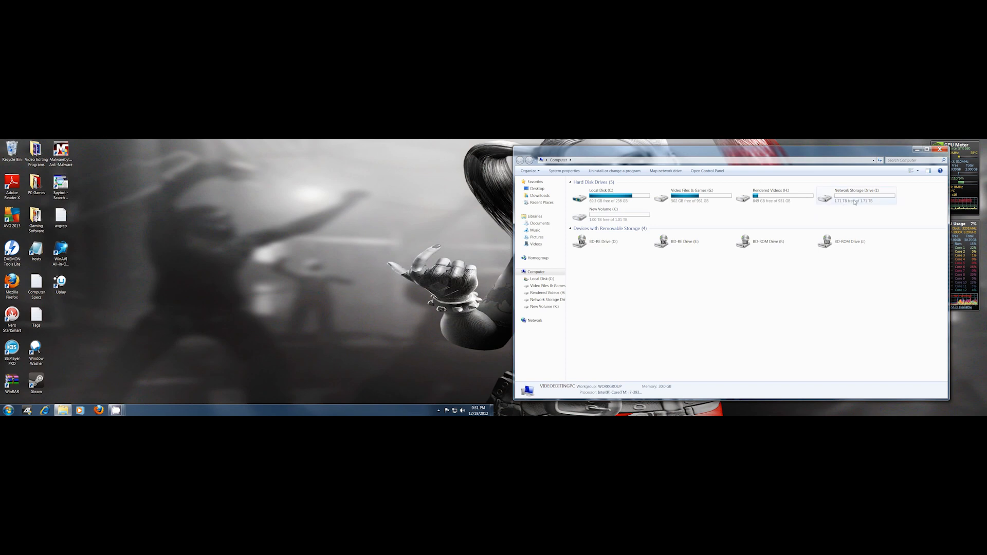
mouse_move(855, 201)
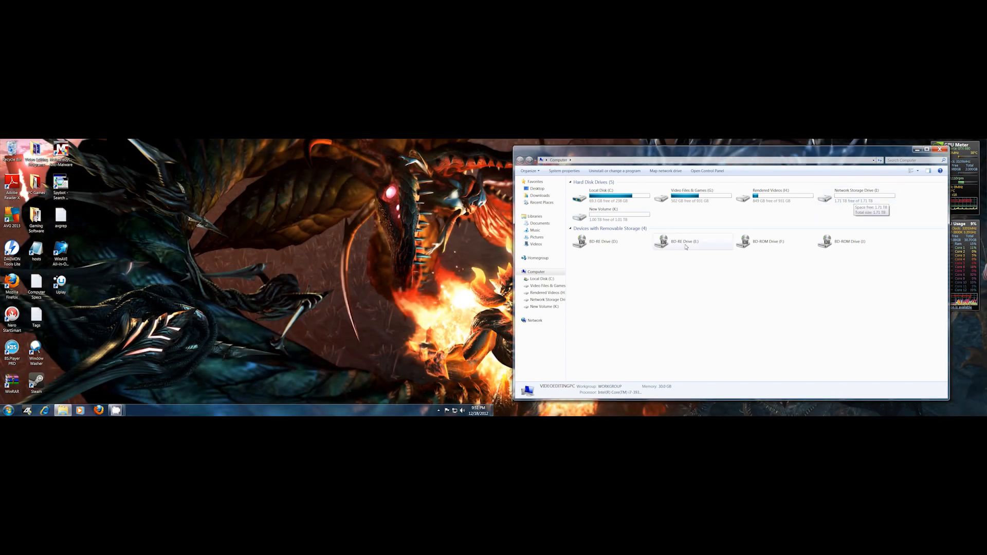
Launch Computer Management via Manage, place it beside the drive list and select Disk Management
right_click(536, 272)
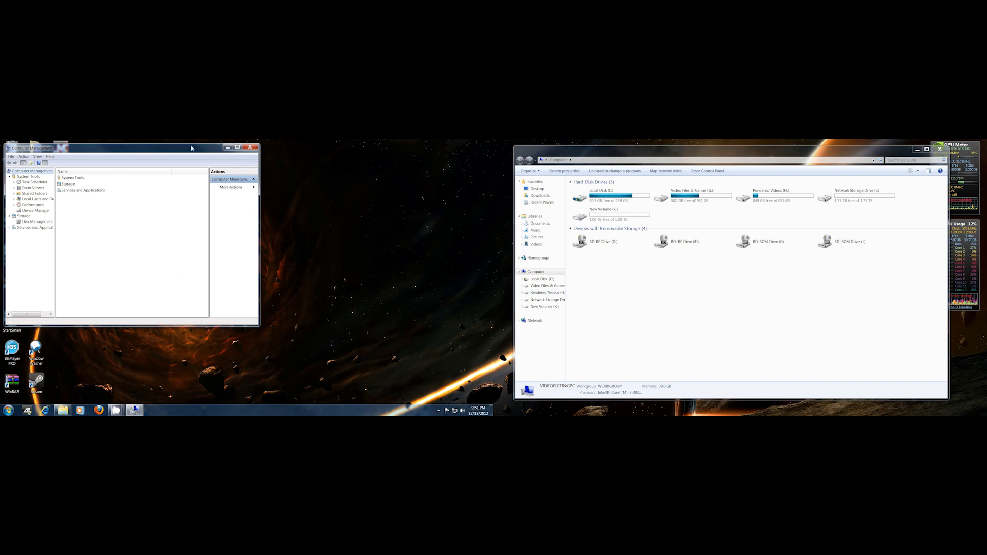
left_click_drag(130, 147, 322, 179)
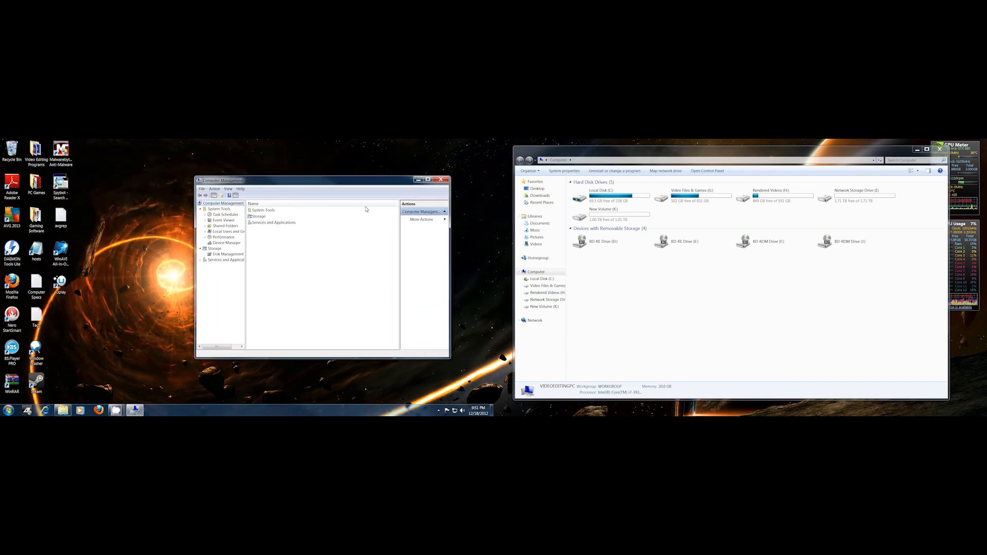
left_click(225, 254)
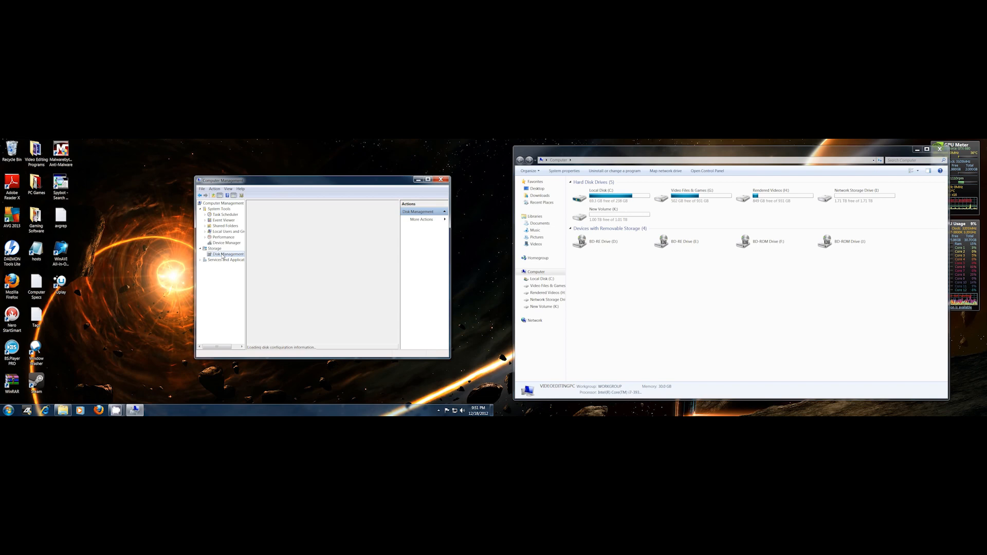
Scroll down to Disk 5 and select its Network Storage Drive (I) partition
left_click(225, 254)
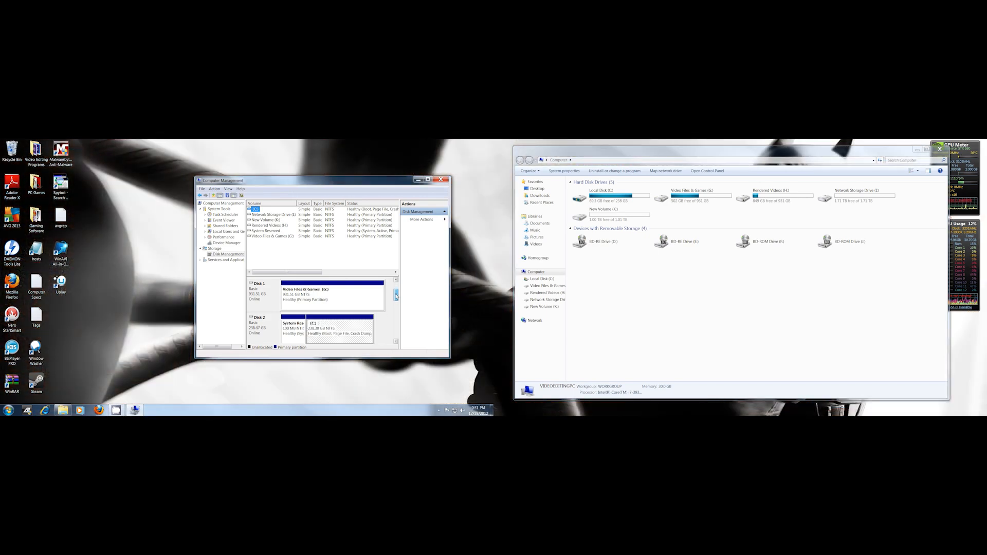
scroll("down", 3)
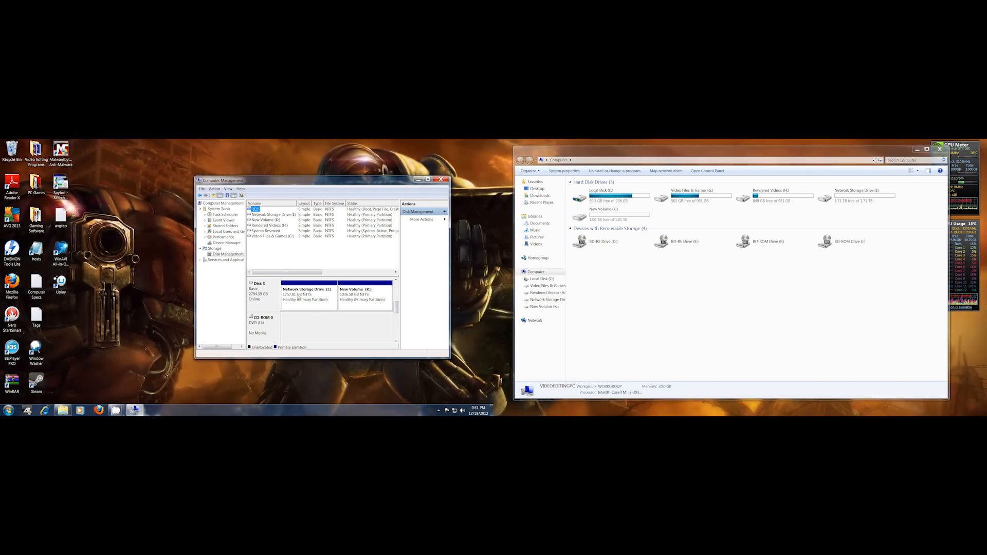
left_click(362, 299)
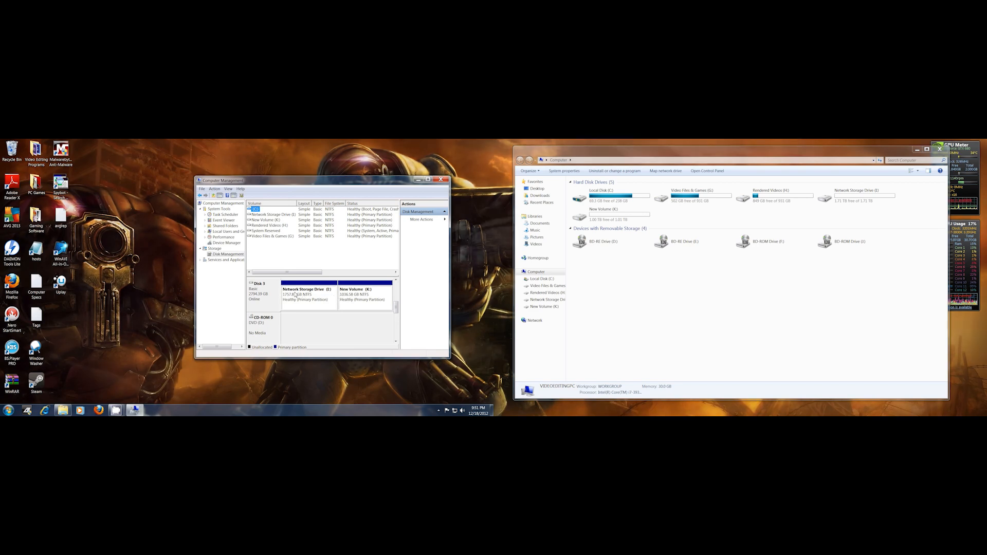
Delete the Network Storage Drive (I) volume after backing out of Format, leaving unallocated space
right_click(307, 294)
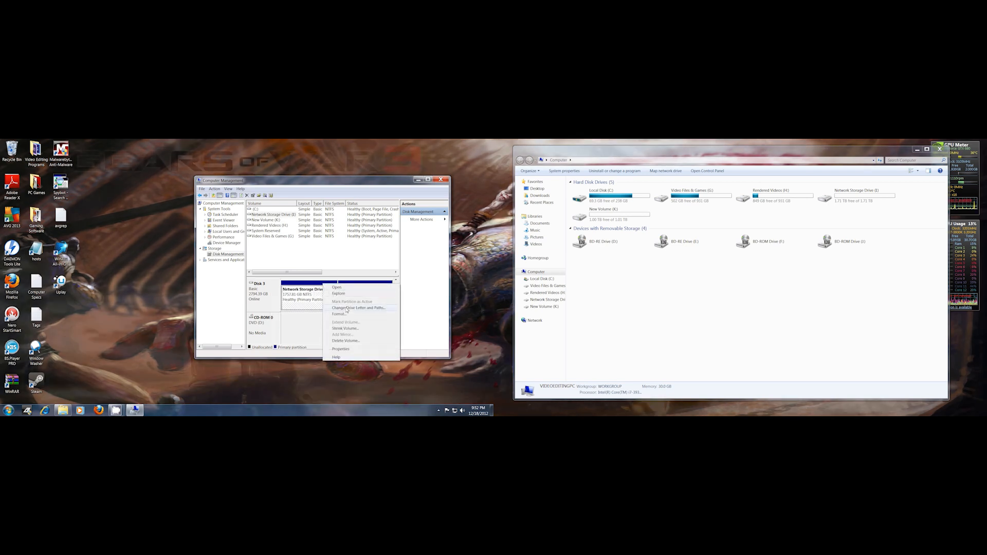
left_click(340, 314)
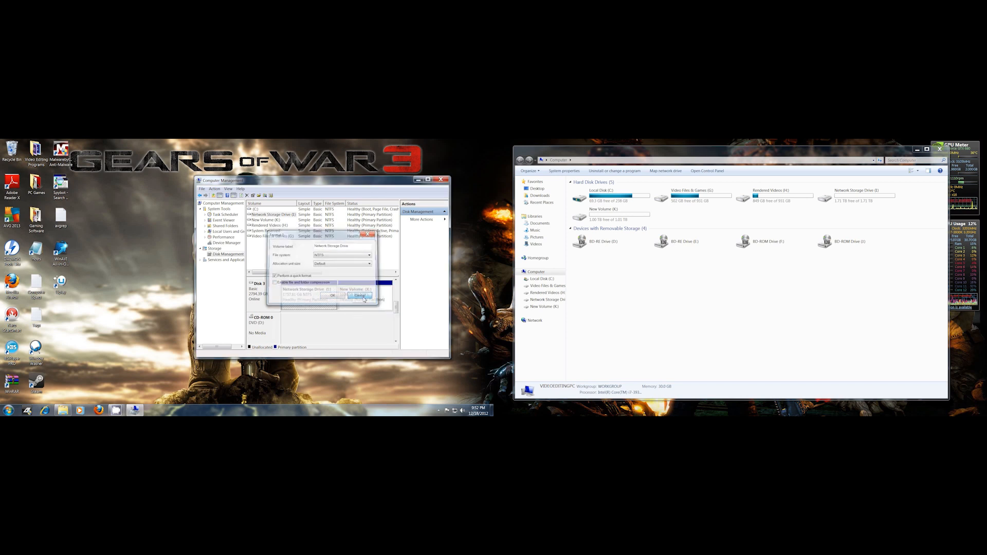
right_click(365, 294)
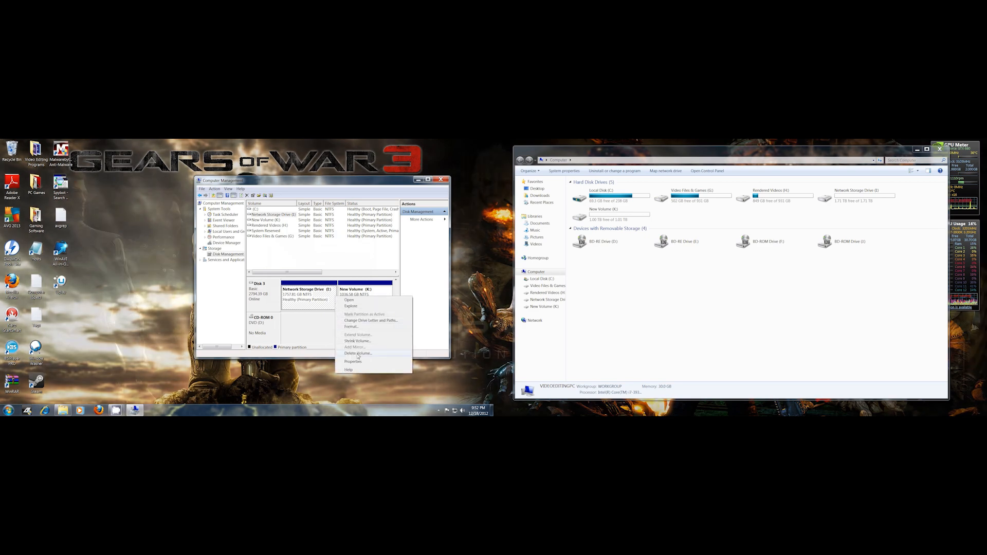
left_click(357, 353)
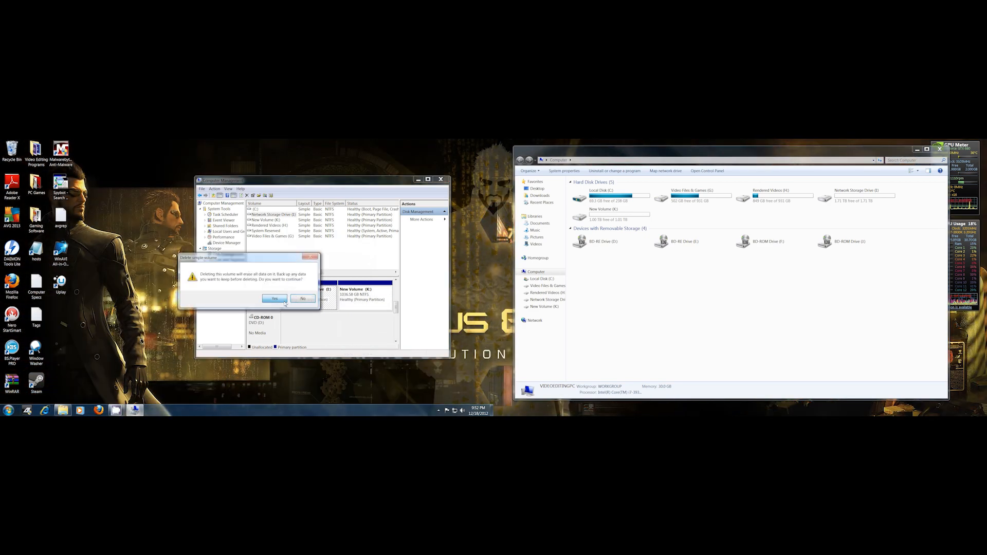
left_click(273, 298)
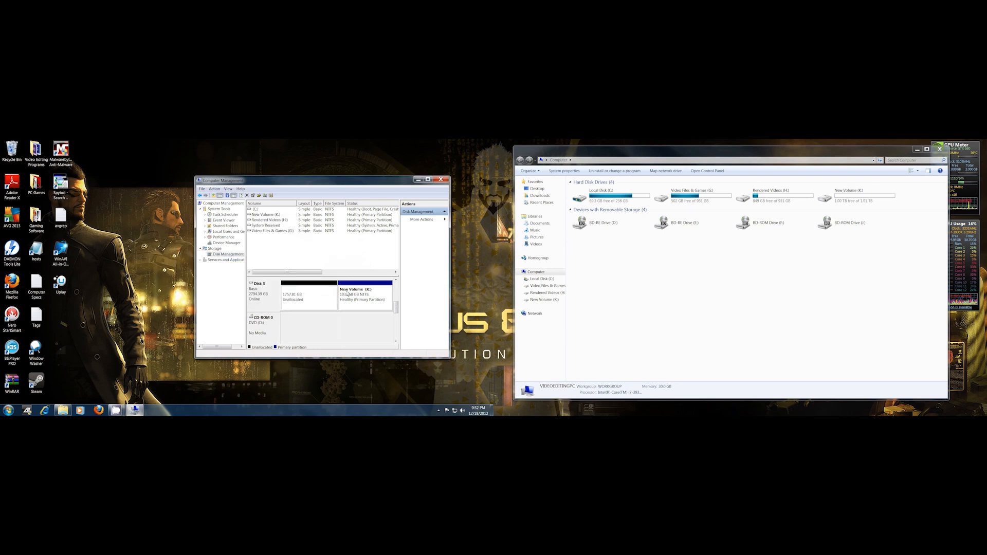
Delete New Volume (K) so Disk 5 becomes entirely unallocated (~2794 GB)
right_click(362, 293)
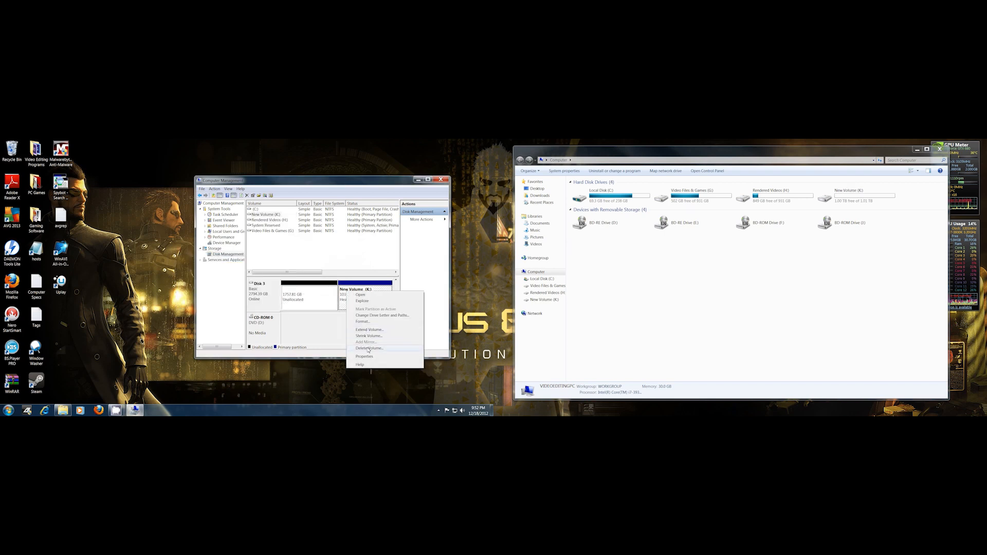
left_click(368, 348)
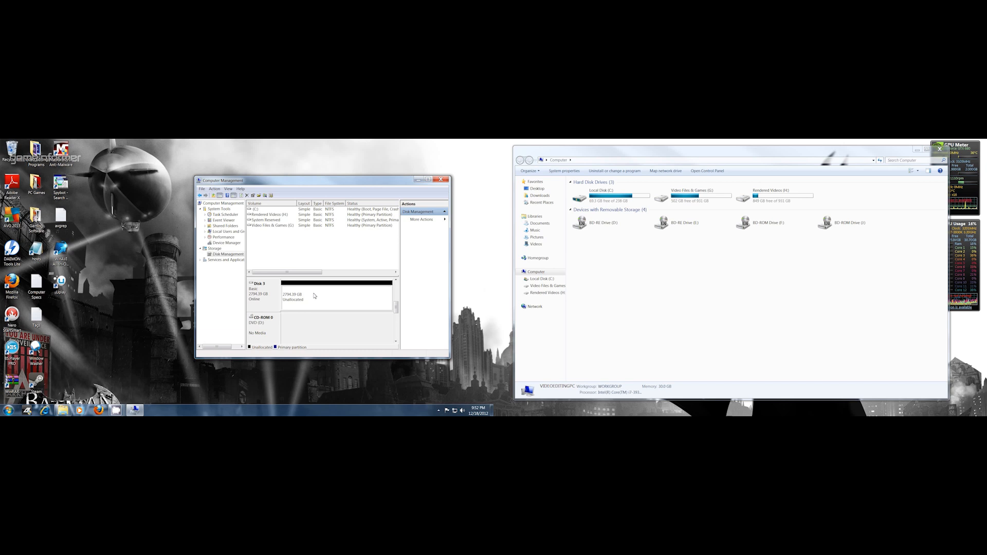
Create a maximum-size NTFS simple volume labelled Storage Drive on the unallocated space
right_click(300, 294)
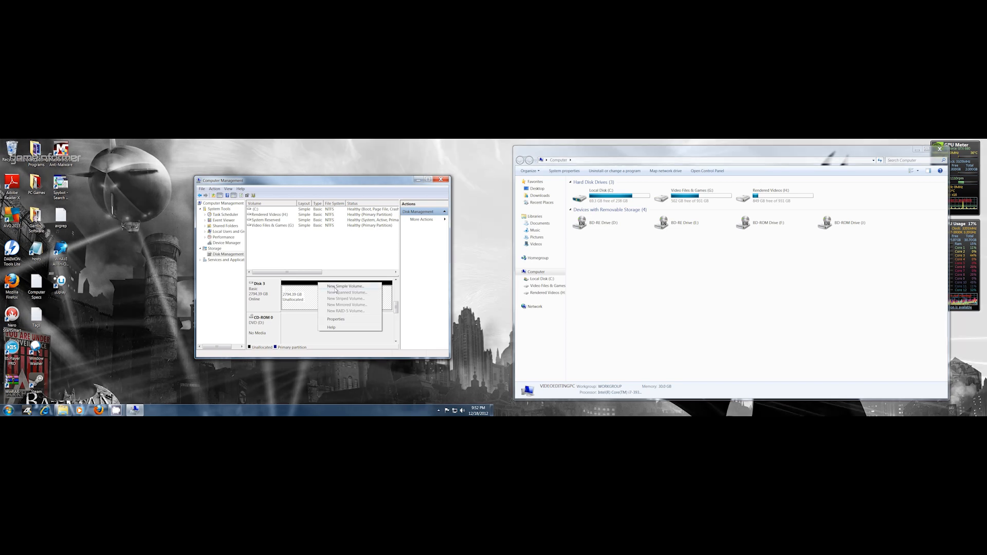
left_click(345, 287)
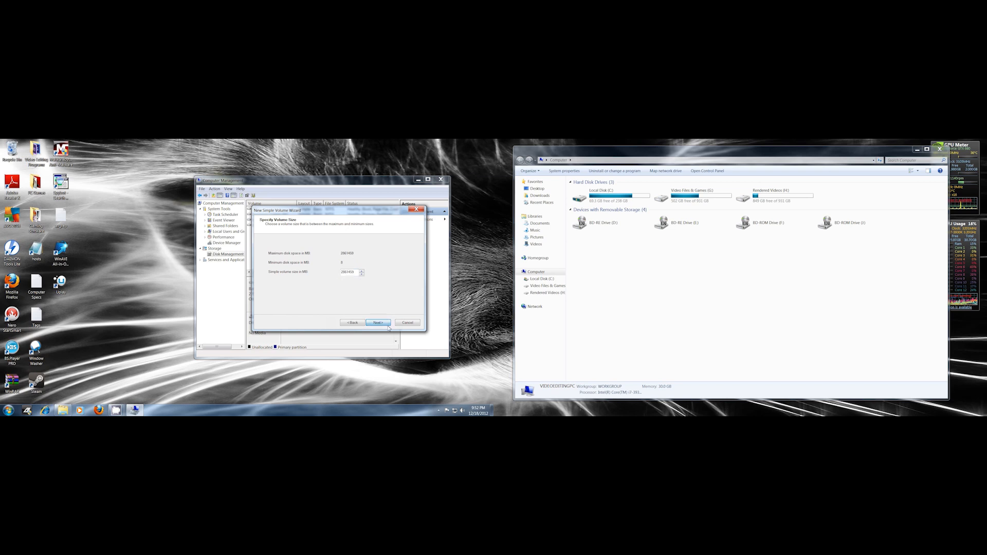
left_click(377, 322)
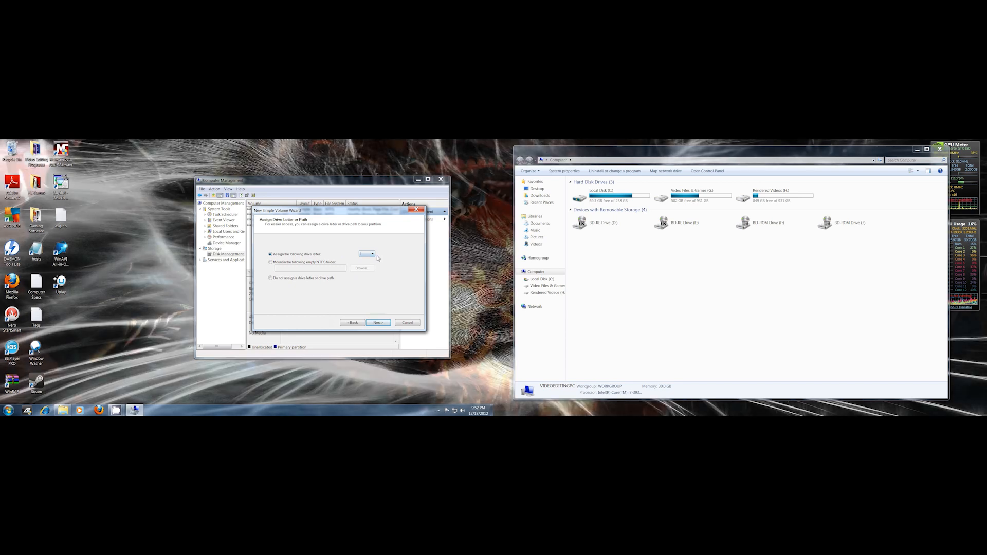
left_click(378, 322)
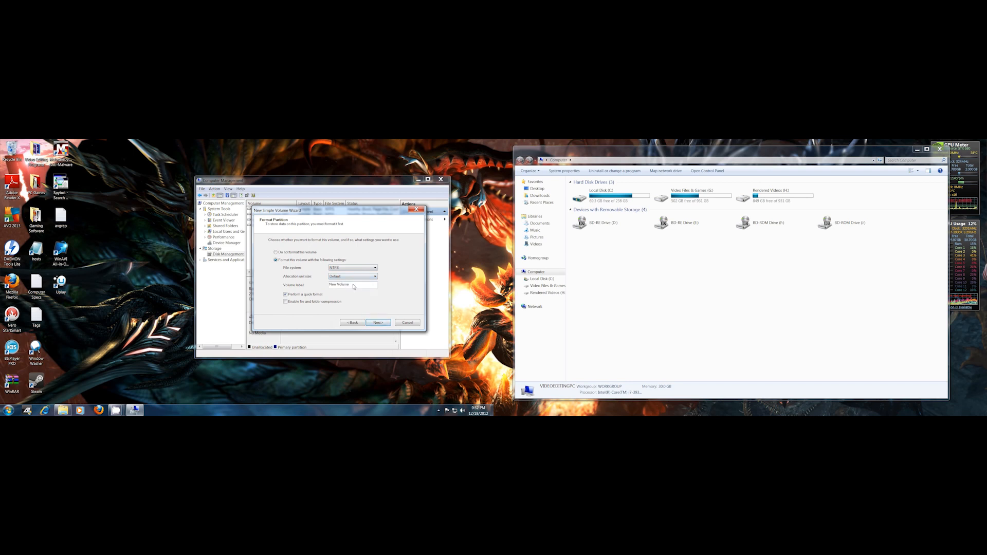
triple_click(352, 284)
type("Storage Driv")
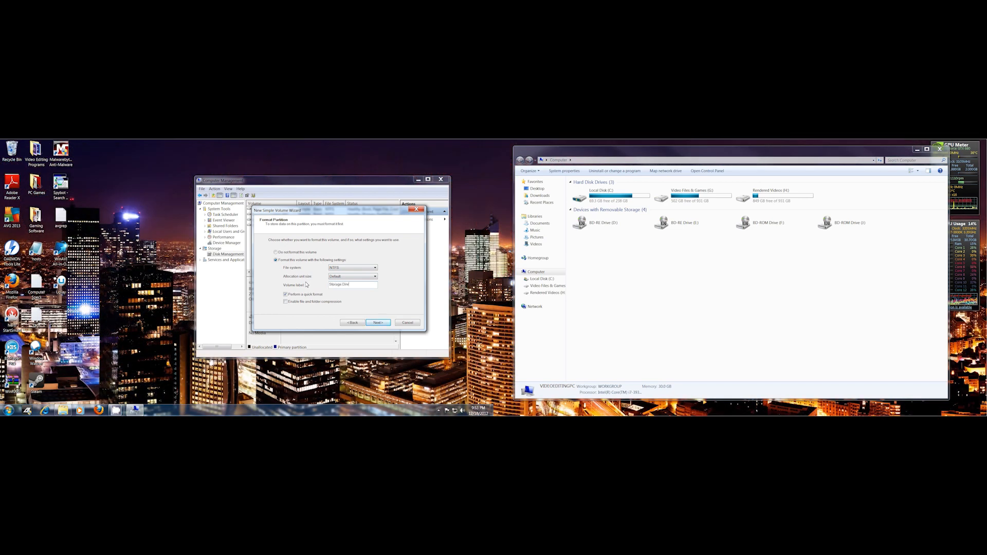
left_click(377, 322)
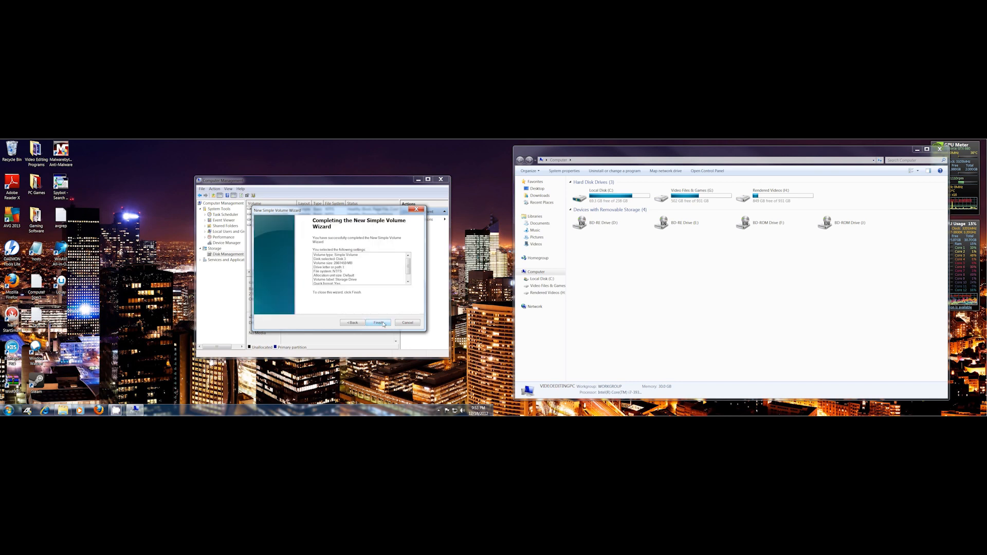
left_click(378, 322)
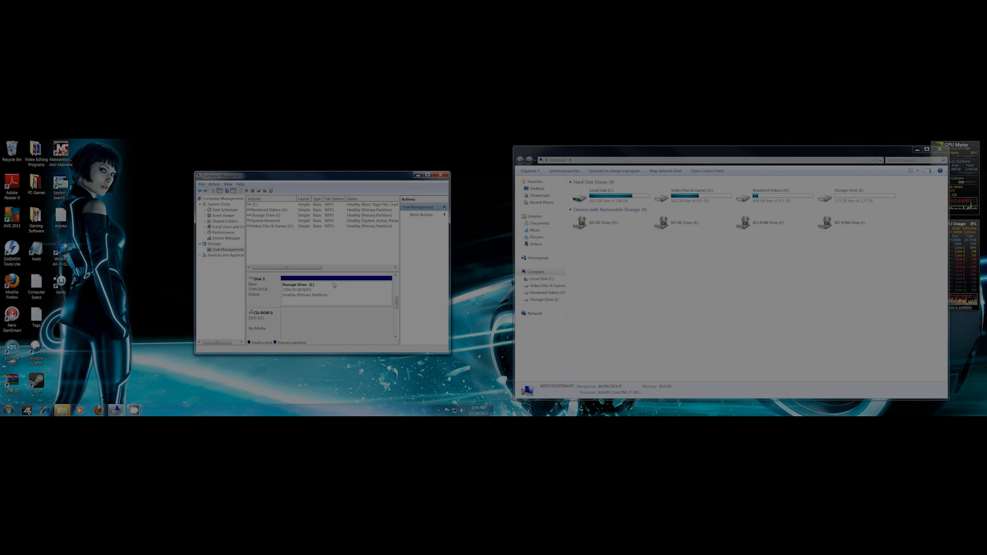
Choose Delete Volume on Storage Drive (I) to raise the erase-data warning
right_click(302, 287)
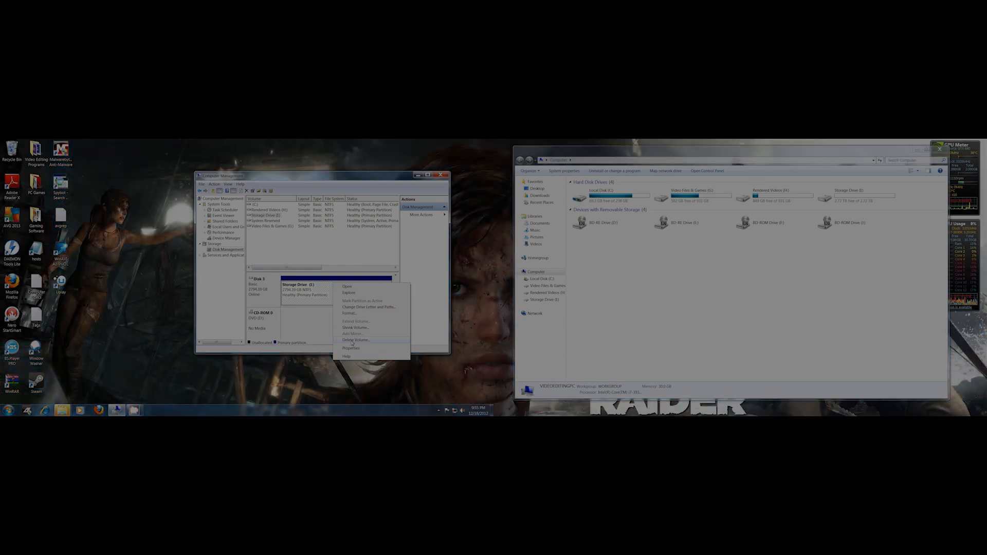
left_click(355, 340)
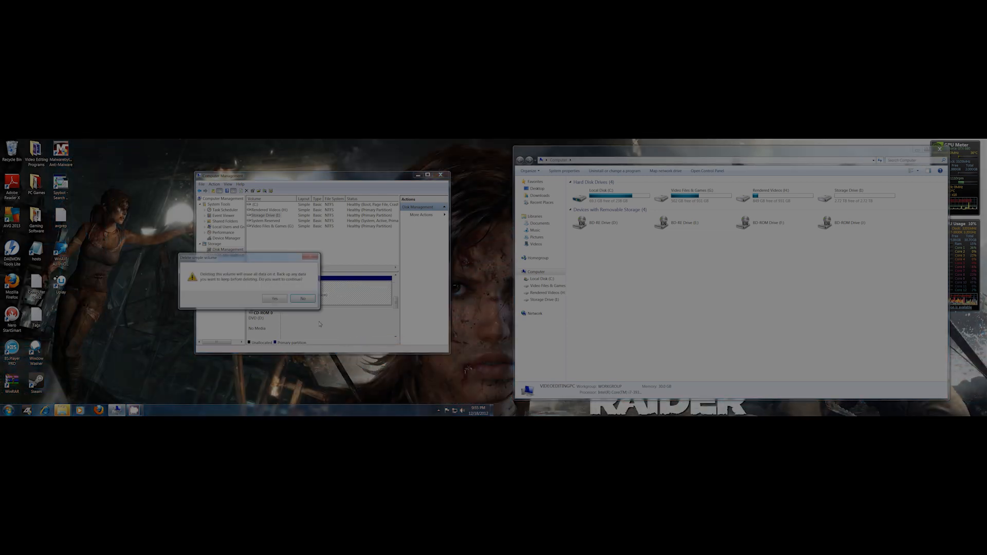
Confirm the deletion, then create New Volume (I) as a quick-formatted NTFS volume over about half the disk
left_click(275, 298)
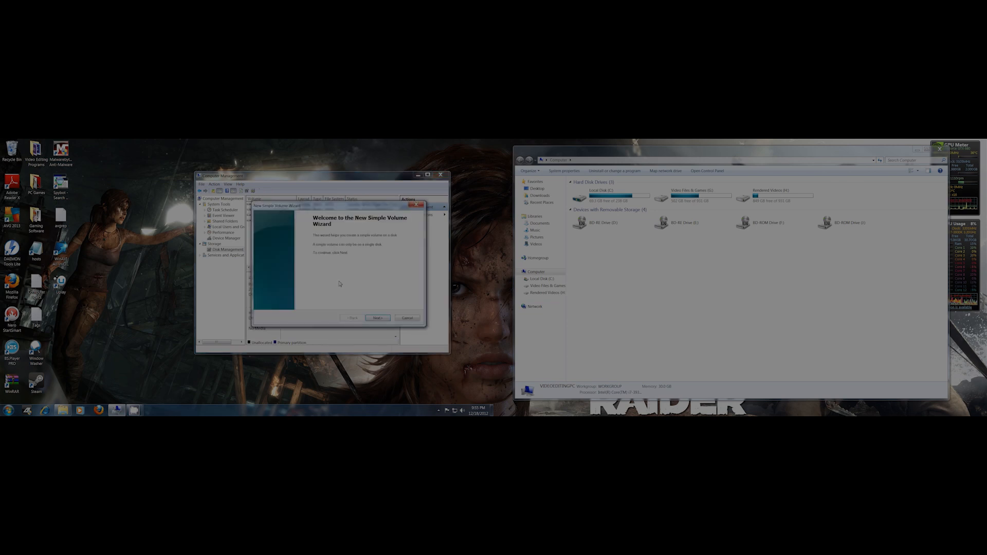
left_click(377, 318)
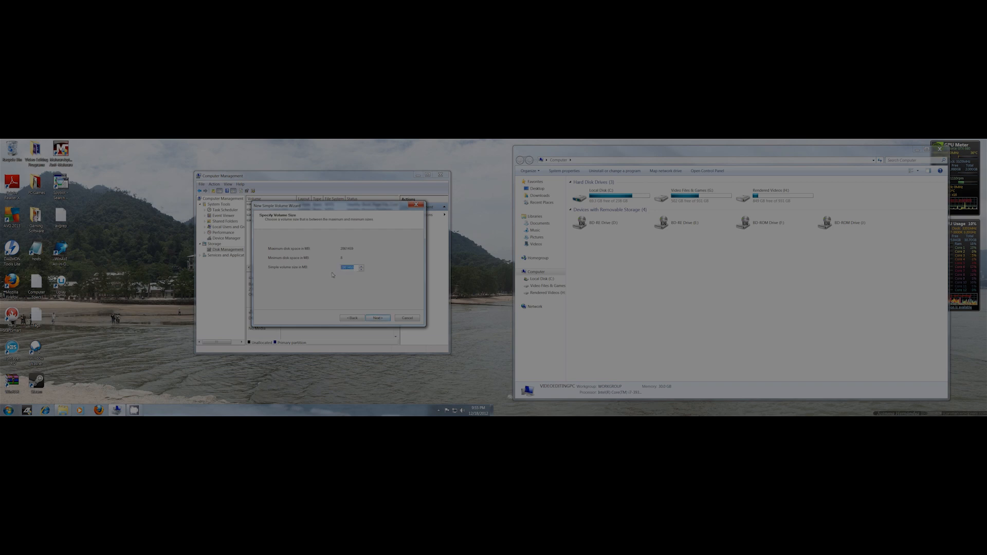
mouse_move(348, 270)
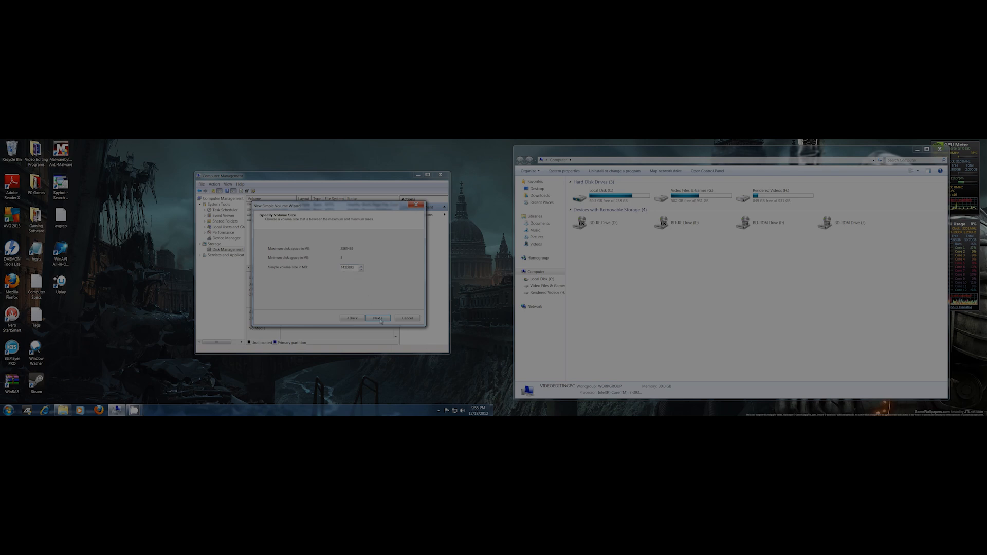
left_click(377, 318)
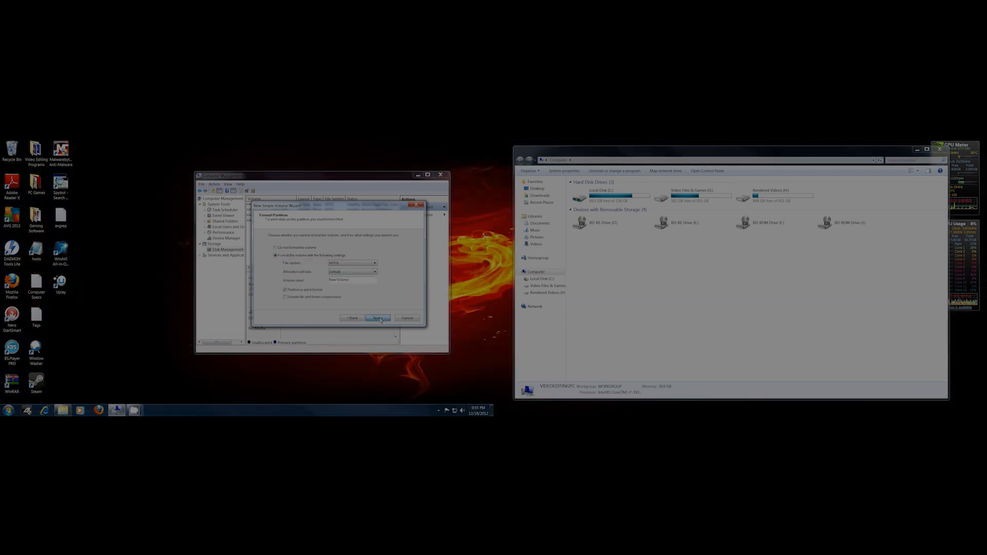
left_click(377, 318)
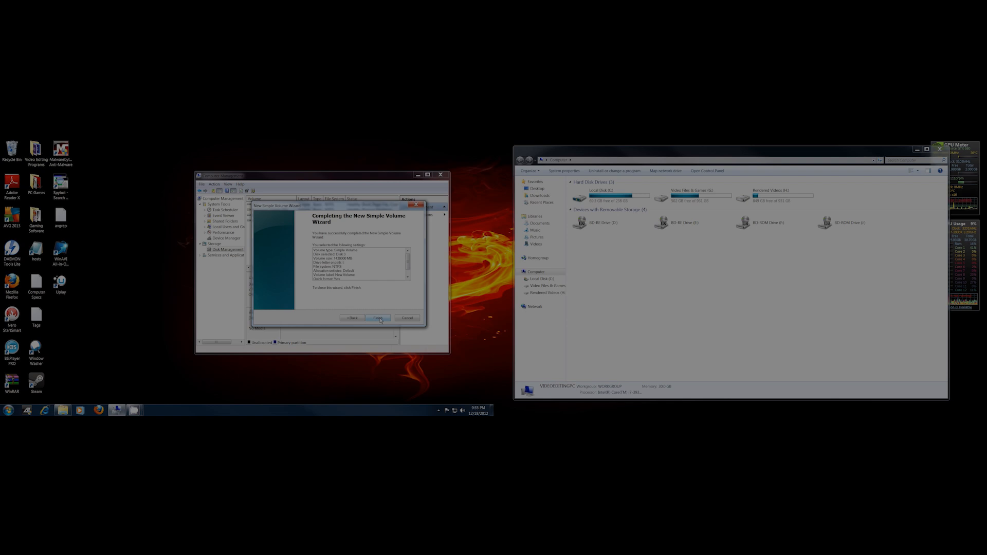
left_click(378, 318)
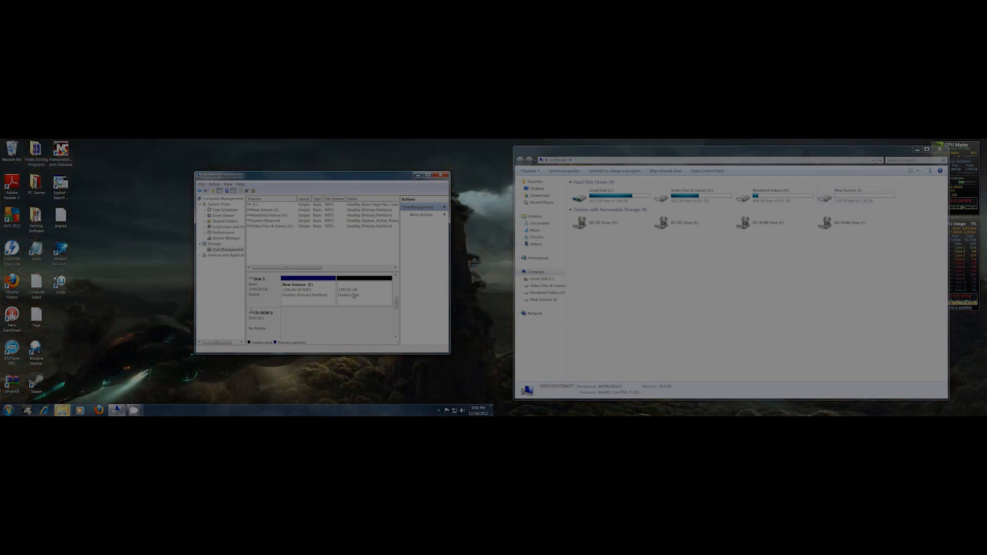
Create New Volume (K) from the remaining space with NTFS and default allocation unit size
right_click(364, 295)
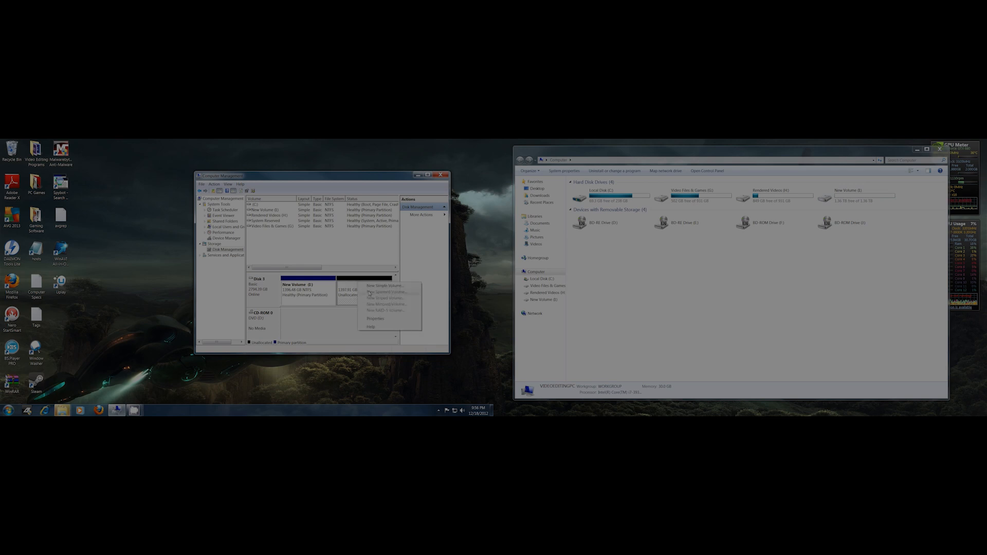
left_click(384, 285)
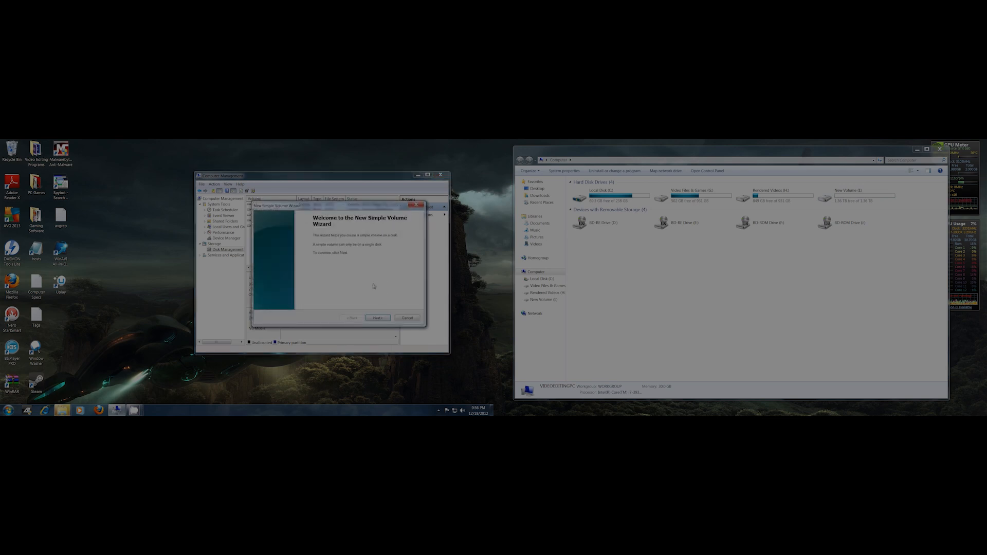
left_click(378, 317)
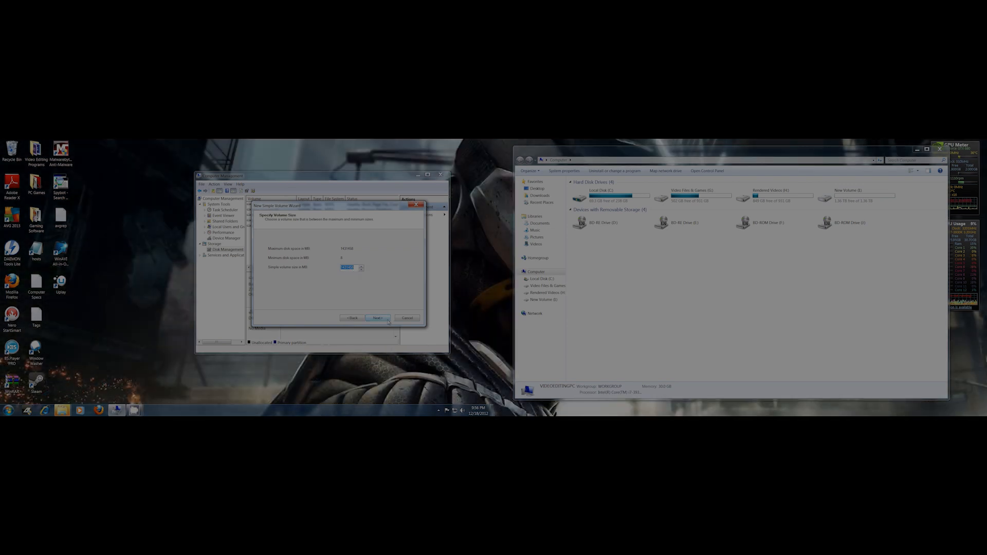
left_click(378, 318)
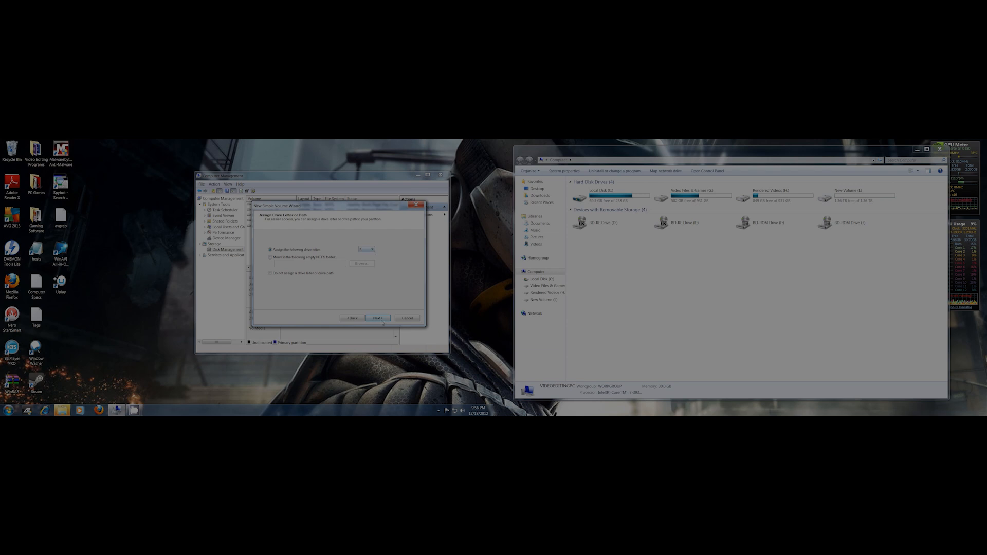
left_click(377, 317)
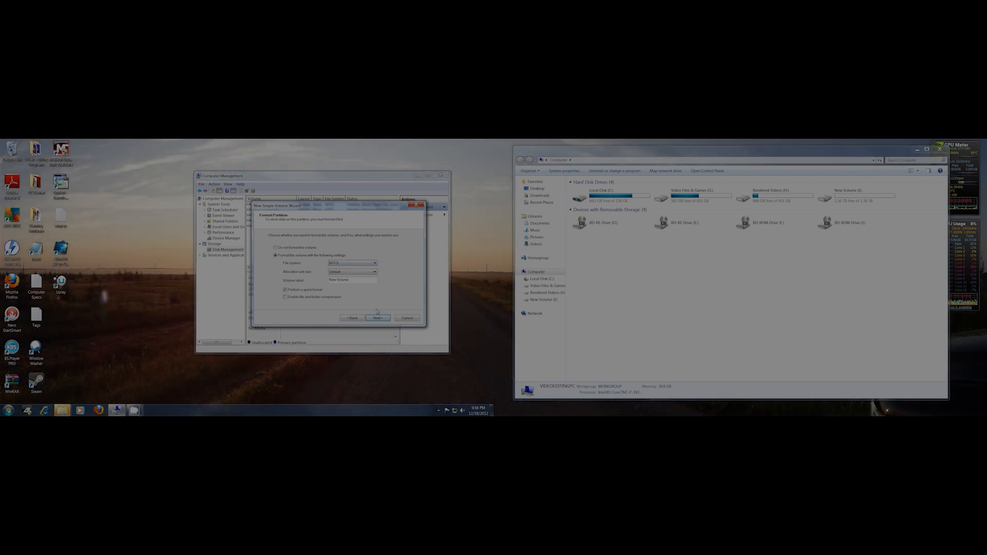
left_click(374, 271)
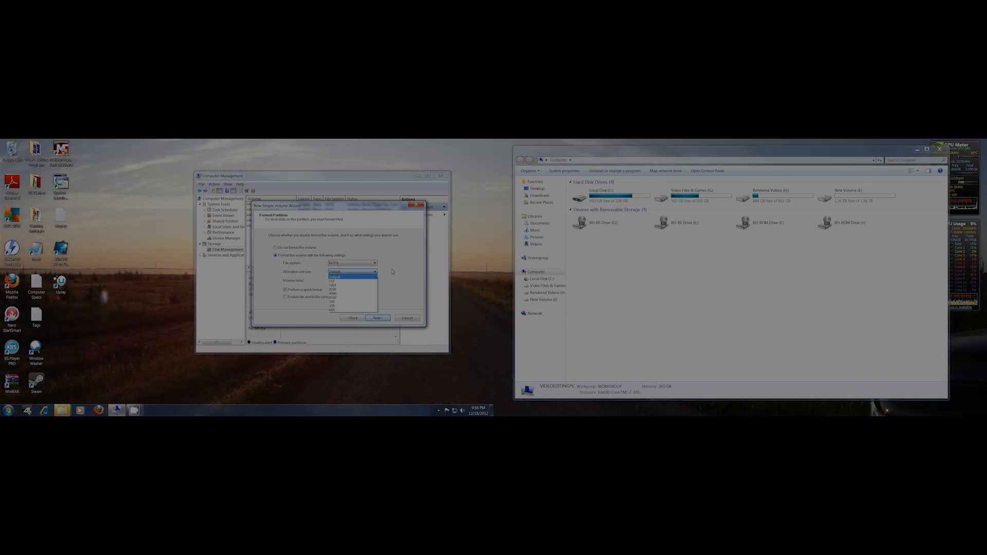
left_click(352, 271)
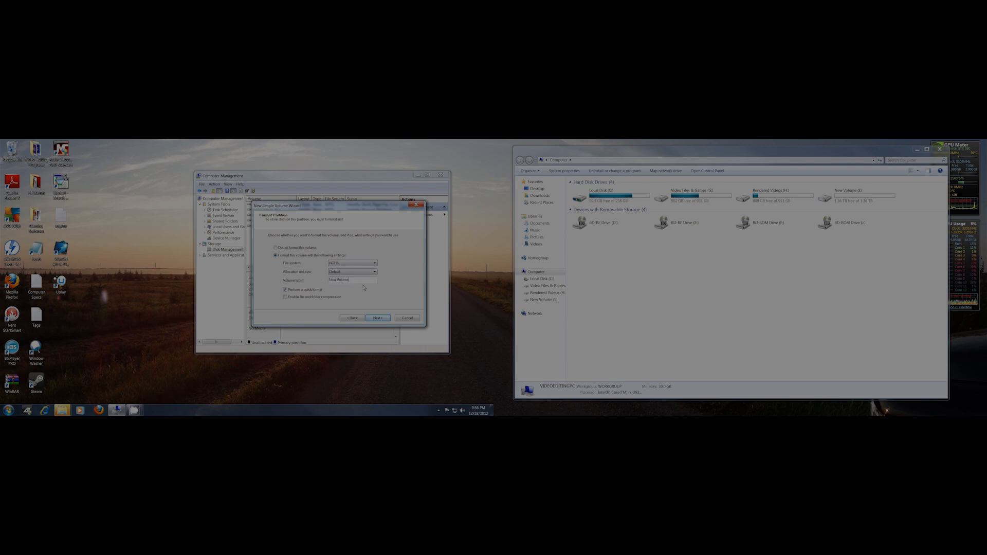
left_click(377, 318)
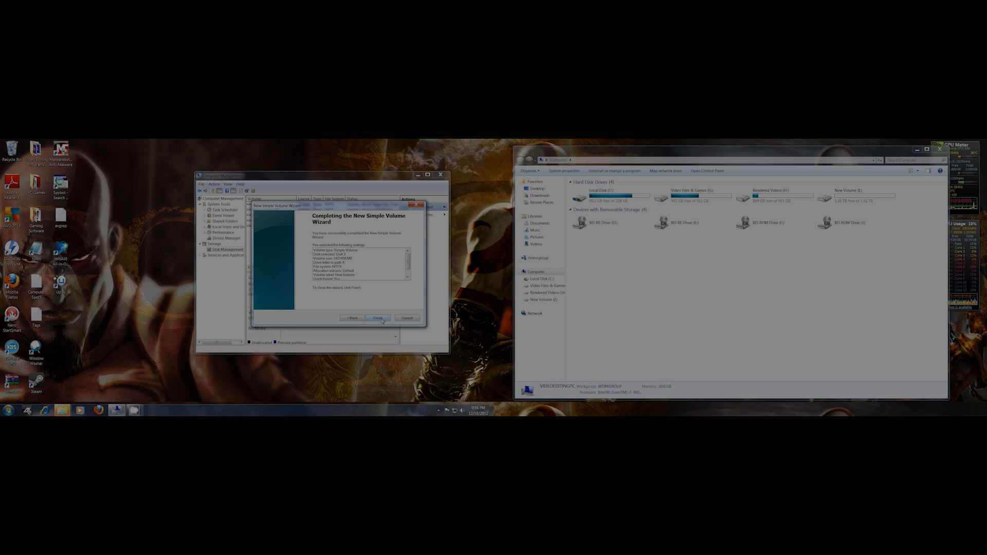
left_click(377, 318)
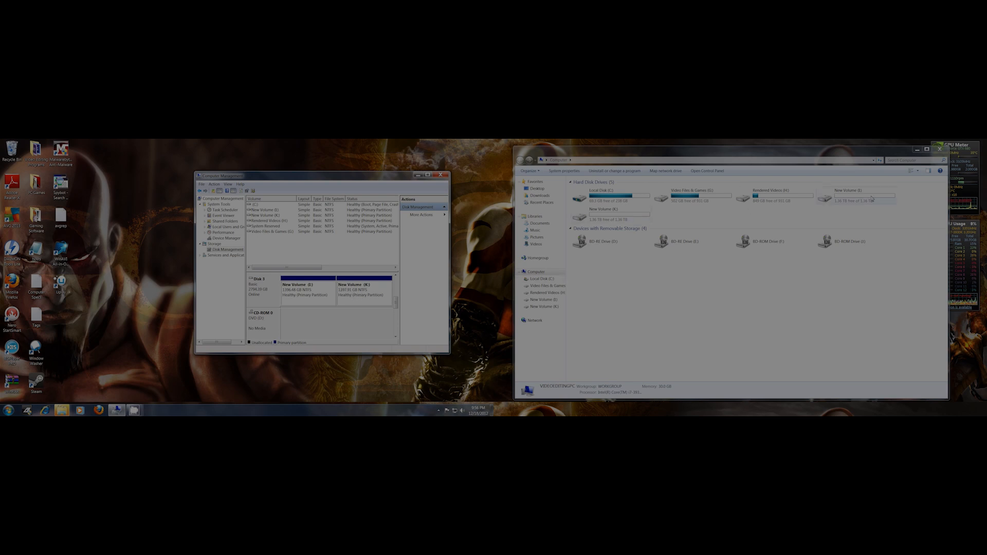
Select New Volume (K:) in the Computer window to see its ~1.36 TB free space
left_click(857, 197)
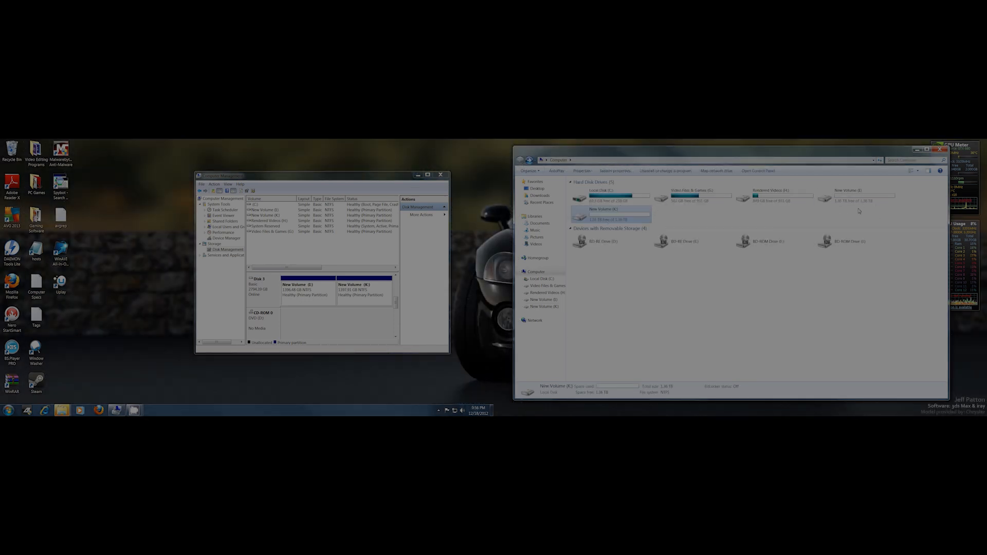
mouse_move(828, 218)
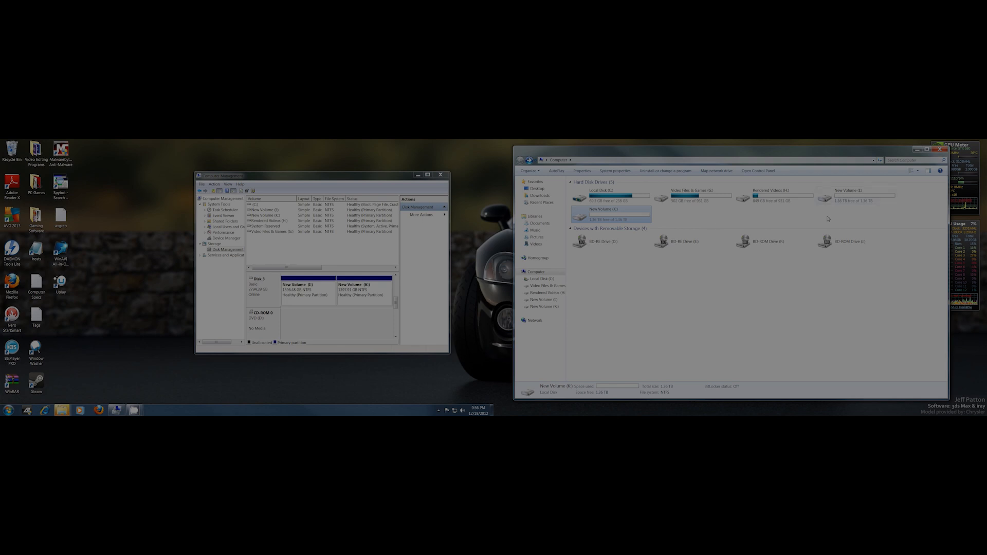
mouse_move(858, 211)
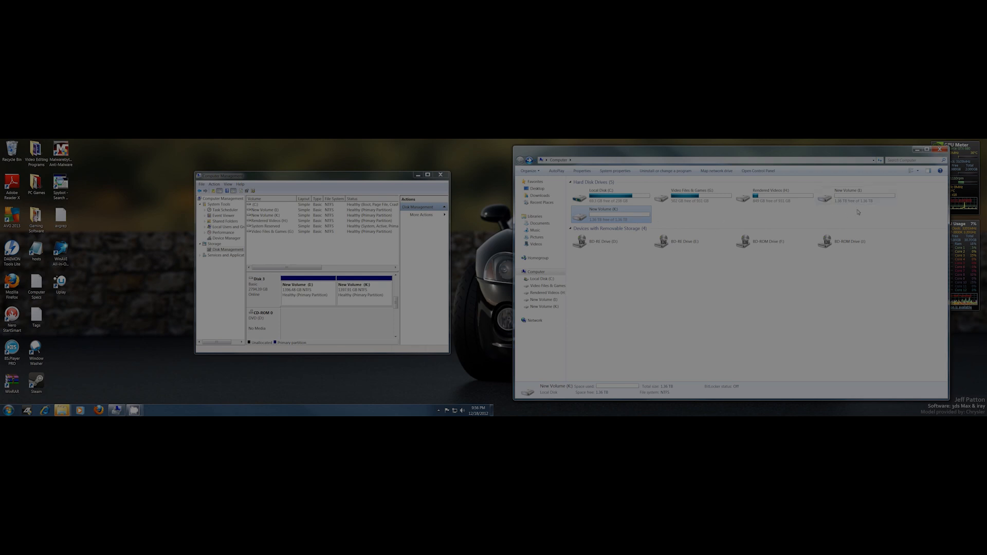
mouse_move(779, 223)
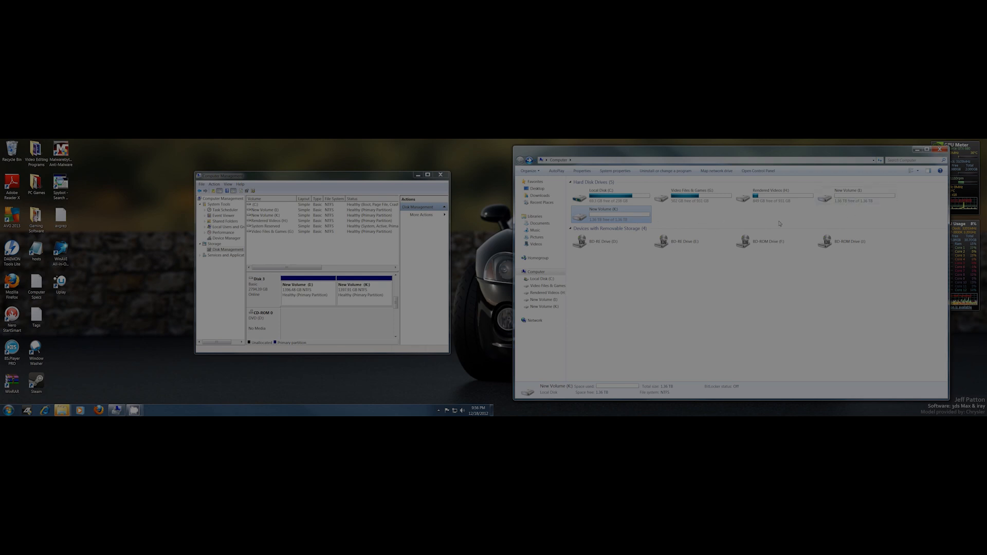
mouse_move(740, 224)
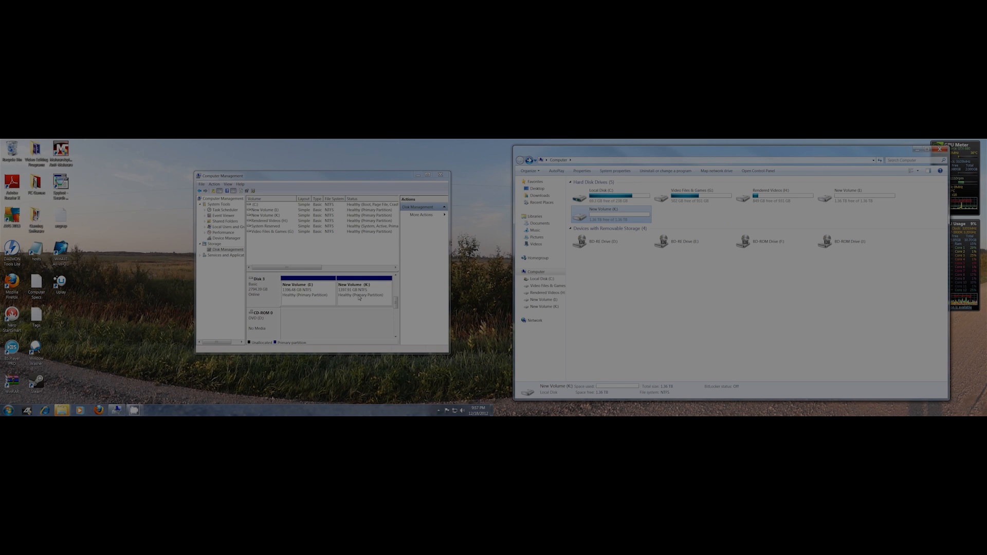
Delete both existing volumes (K and I), leaving Disk 5 fully unallocated
right_click(362, 290)
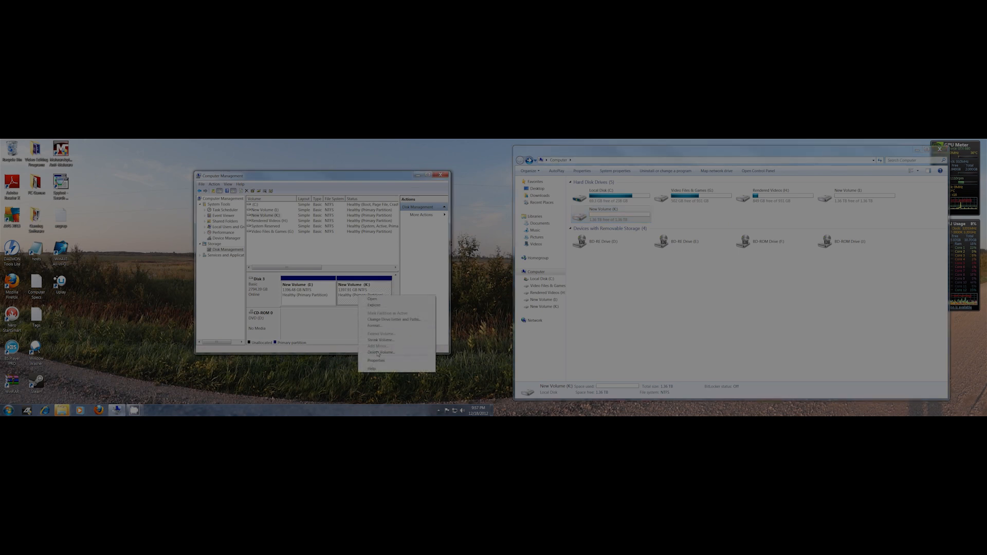
left_click(380, 352)
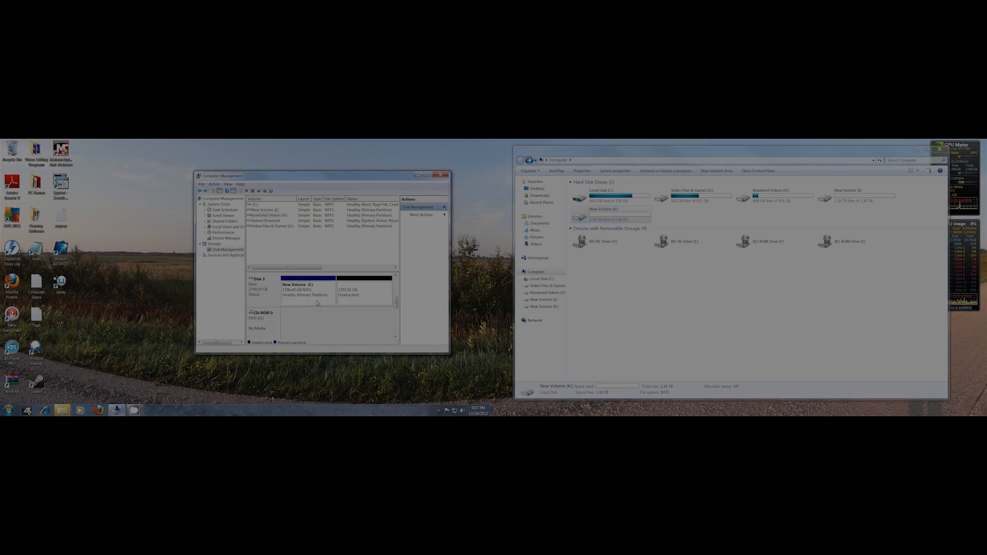
right_click(305, 288)
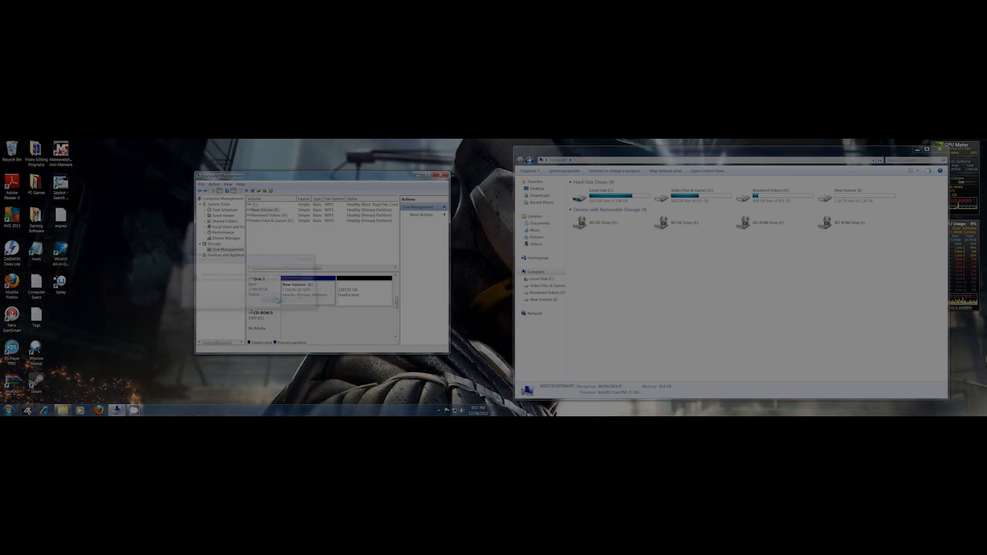
Create one simple volume across the whole disk, NTFS-formatted and labelled Storage Drive (I)
right_click(300, 290)
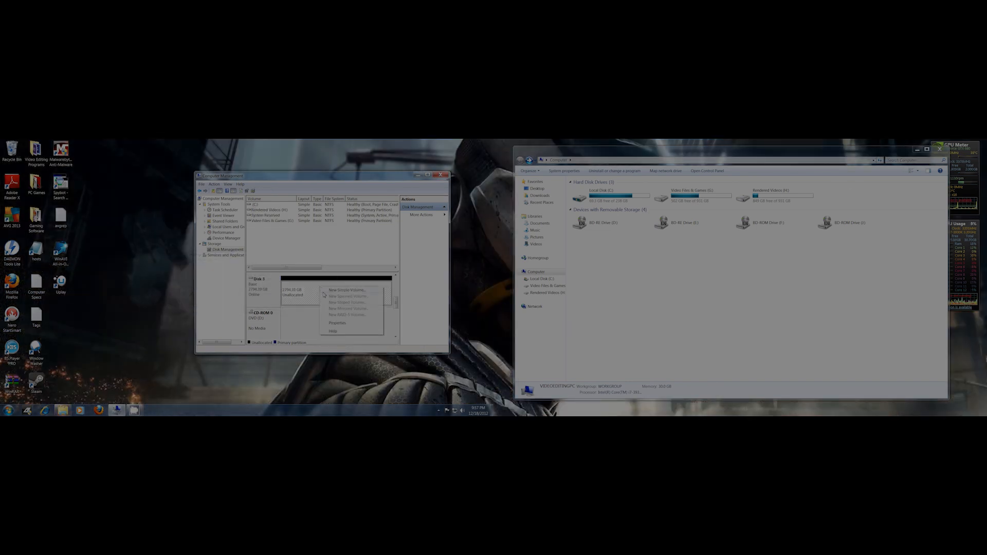
left_click(346, 290)
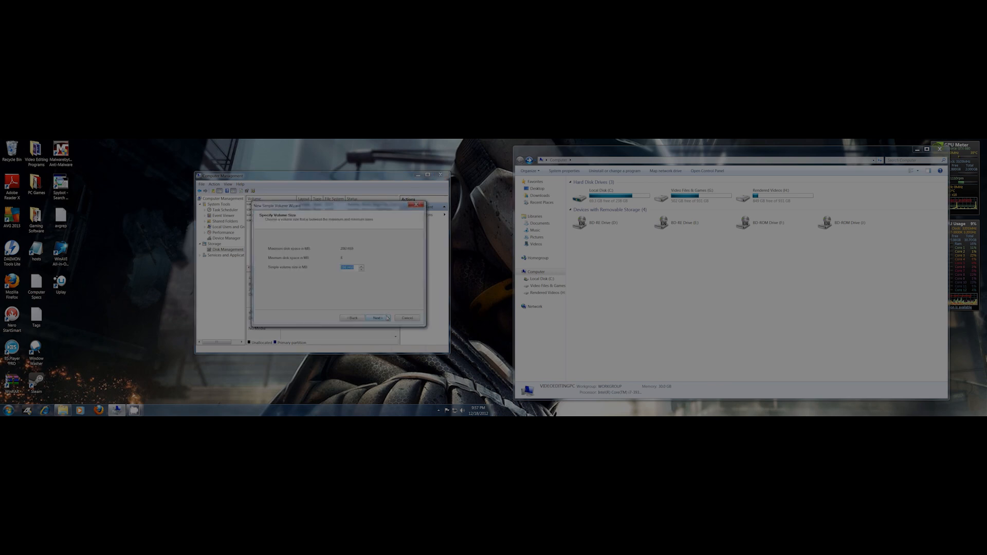
mouse_move(366, 257)
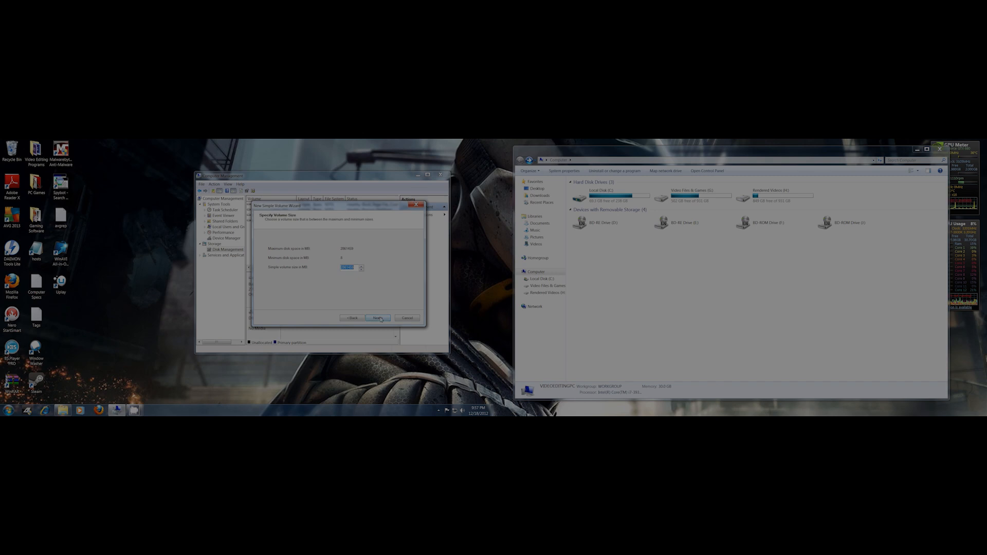
left_click(378, 317)
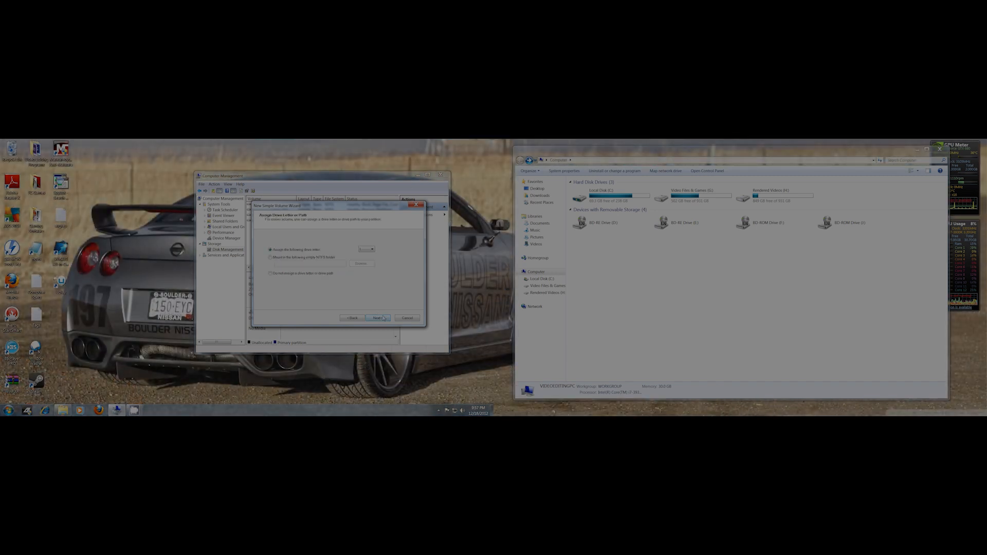
left_click(377, 318)
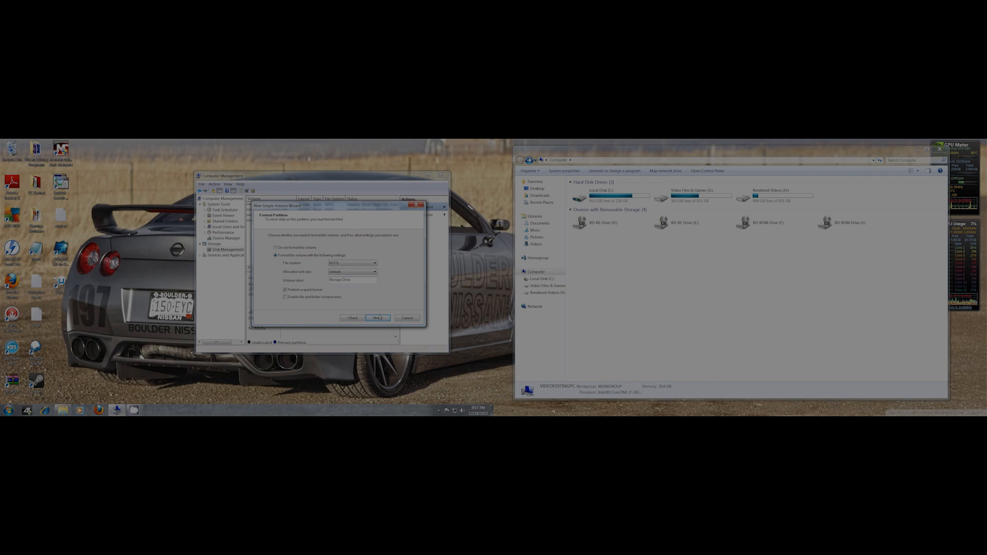
left_click(377, 318)
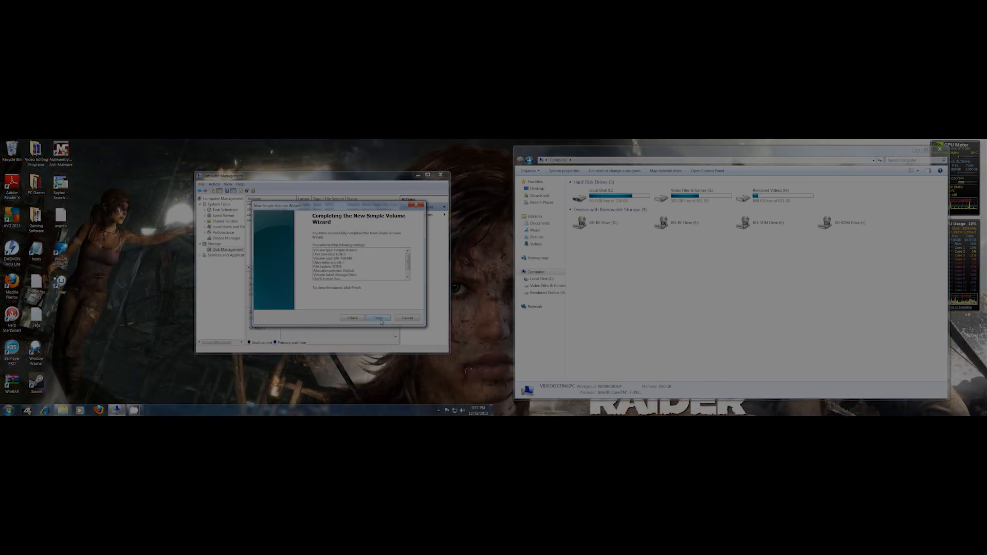
left_click(377, 318)
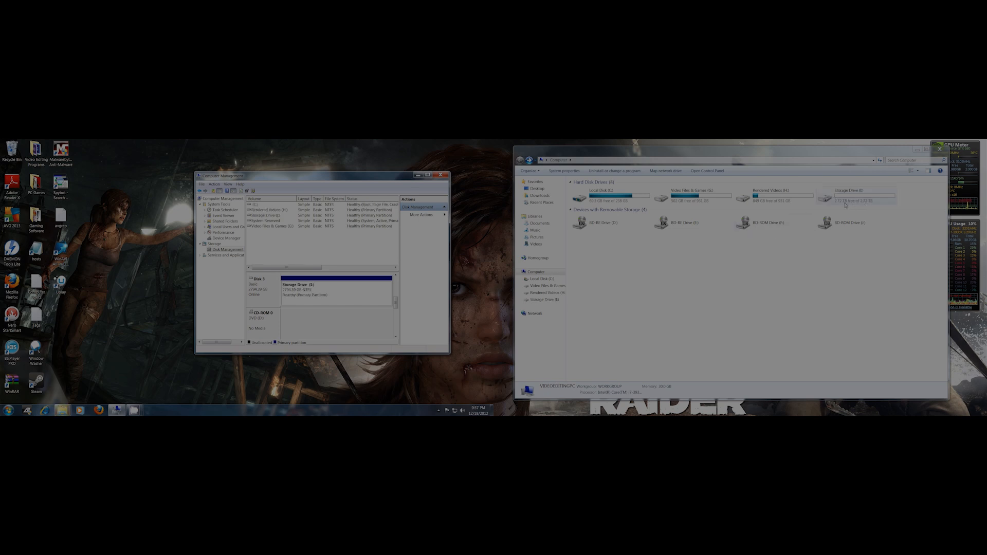
mouse_move(880, 206)
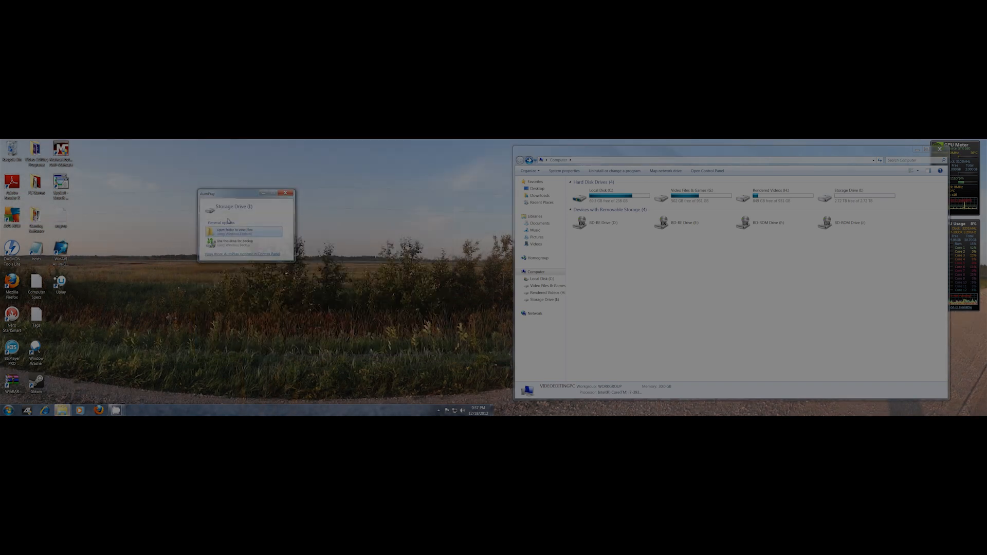
Dismiss the AutoPlay prompt so Storage Drive (I) shows under Hard Disk Drives
left_click(289, 194)
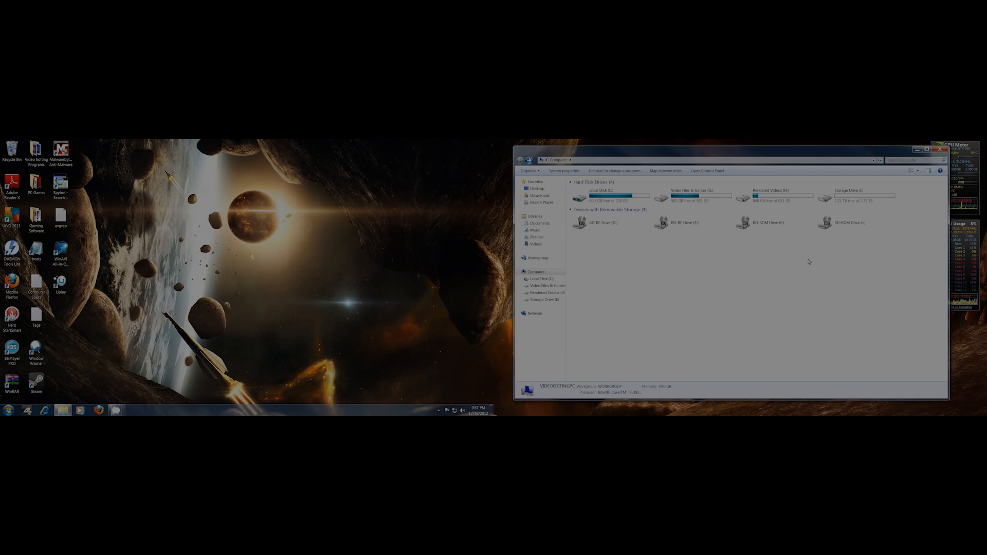
mouse_move(812, 267)
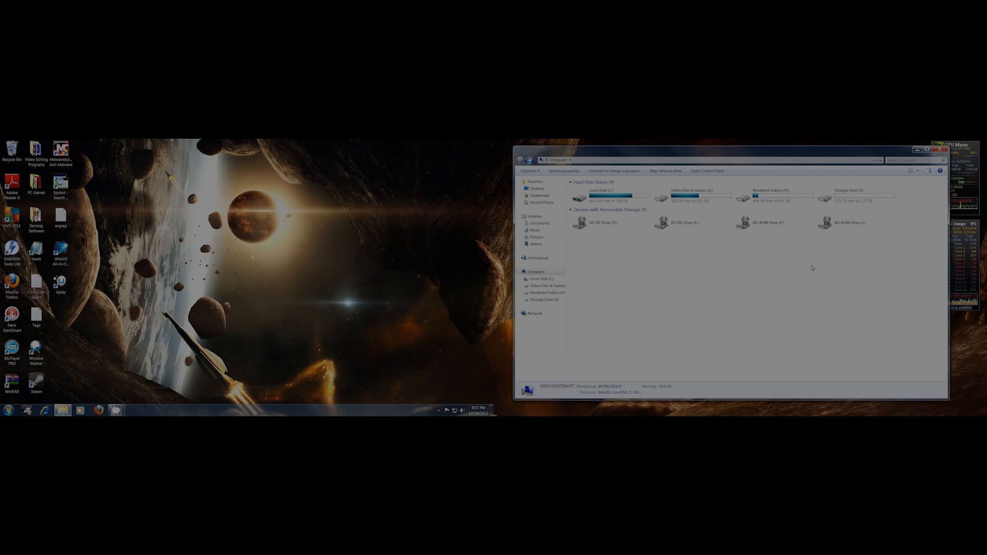
mouse_move(815, 282)
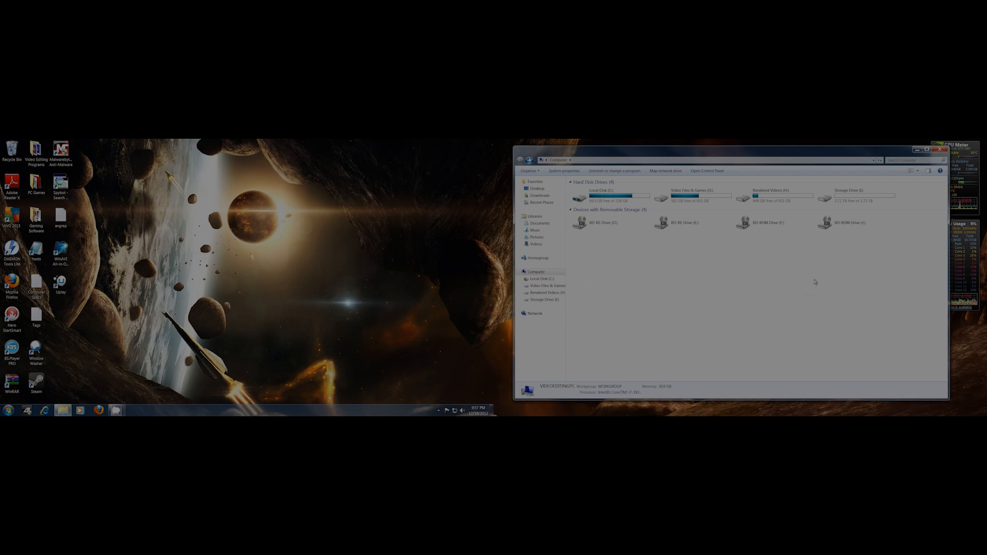